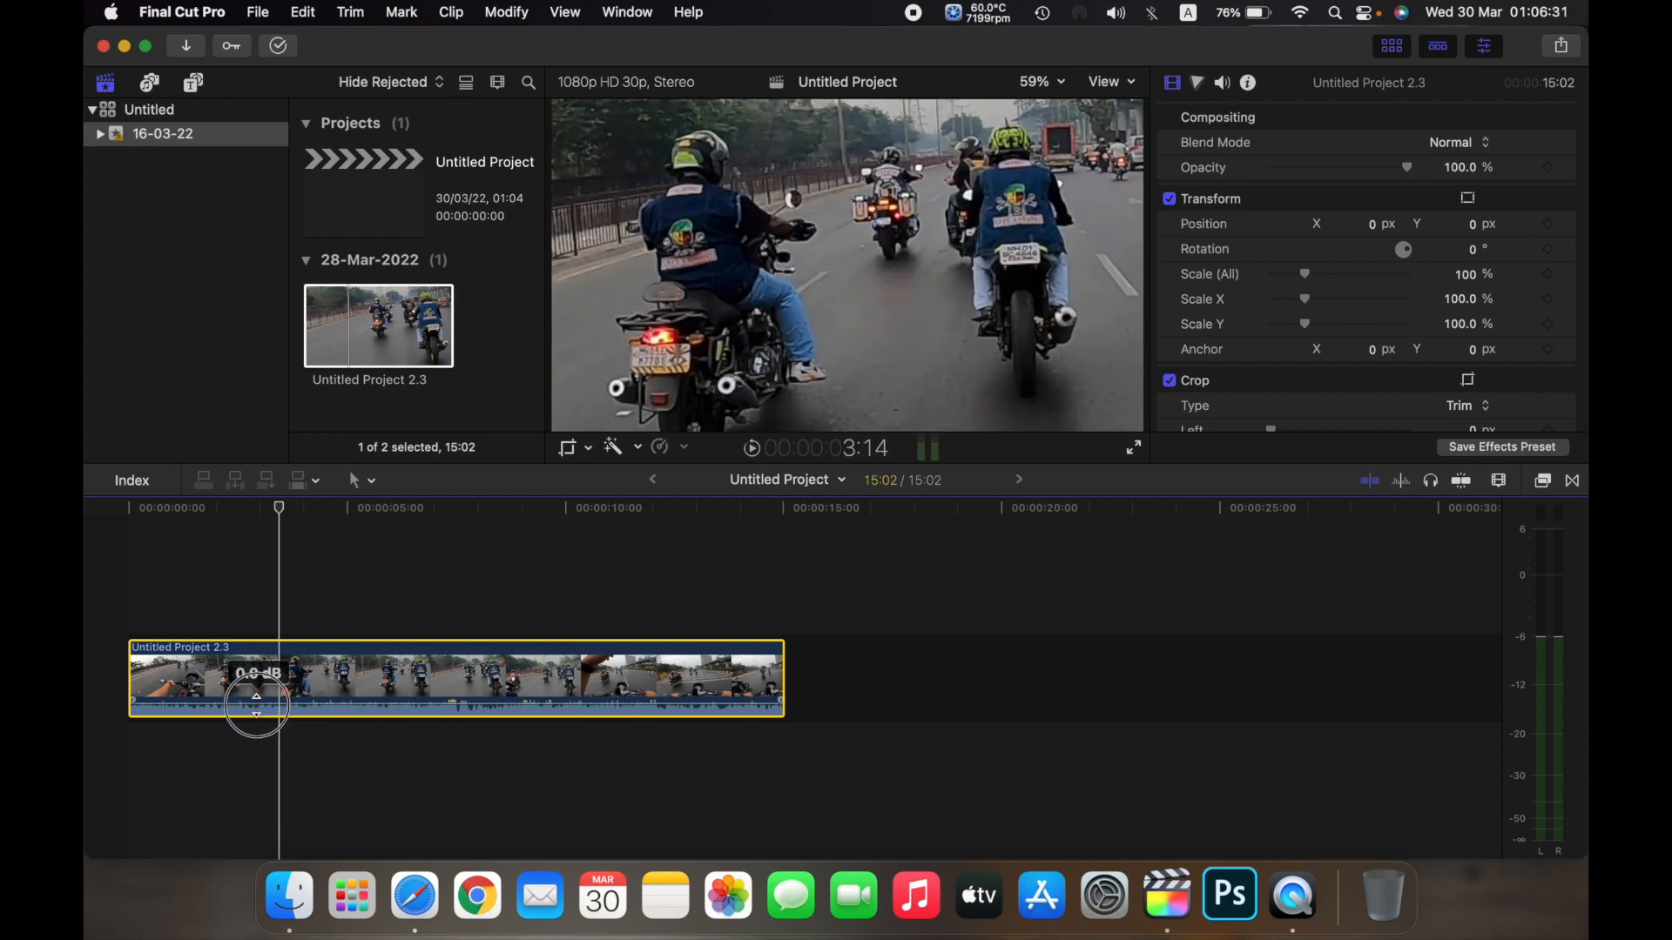
Step: Drag the clip's volume line on the timeline through -15 dB, 10 dB and about 12 dB
{"action": "left_click_drag", "start_coordinate": [256, 703], "coordinate": [256, 710]}
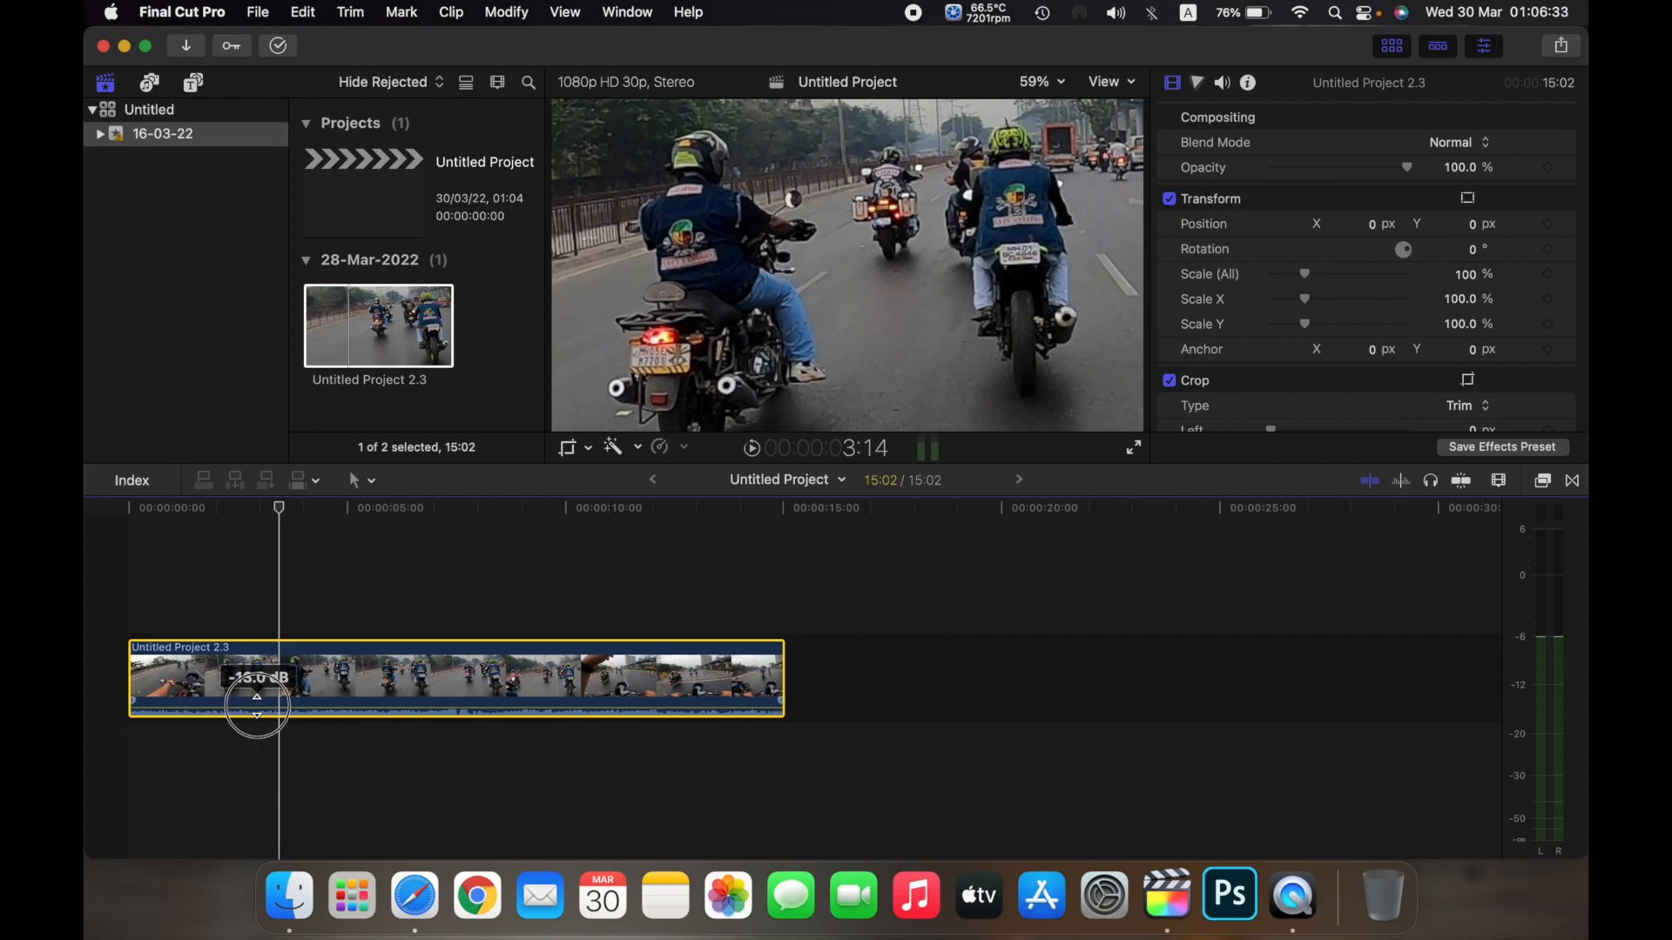
{"action": "left_click_drag", "start_coordinate": [258, 709], "coordinate": [258, 698]}
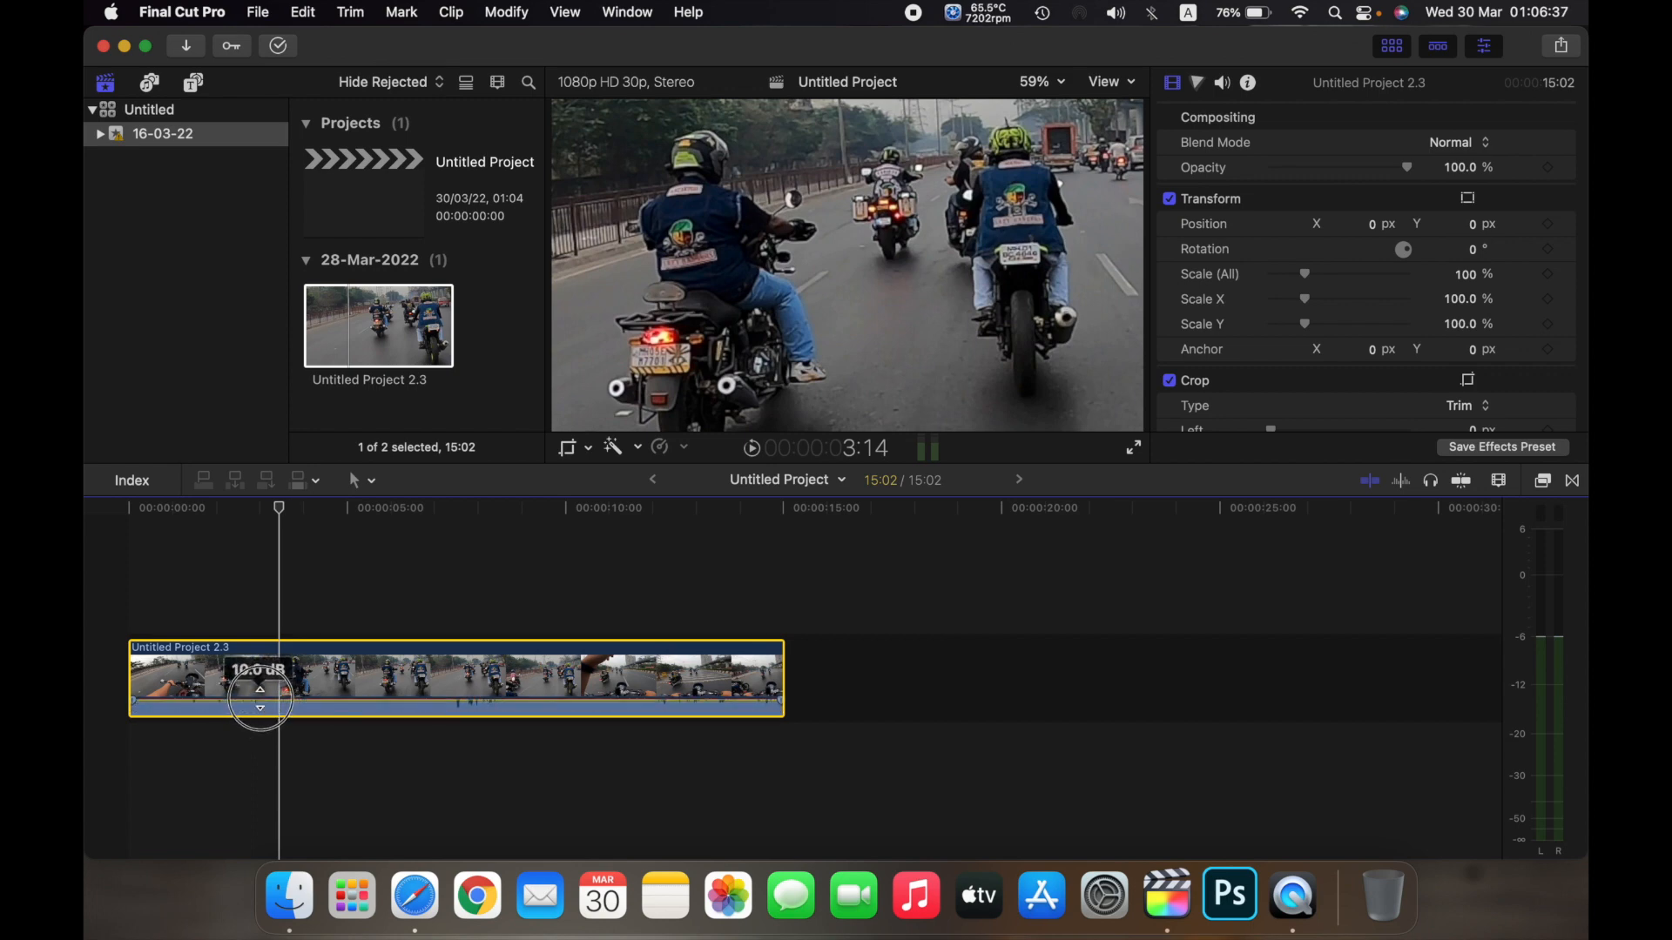
{"action": "left_click_drag", "start_coordinate": [259, 695], "coordinate": [260, 708]}
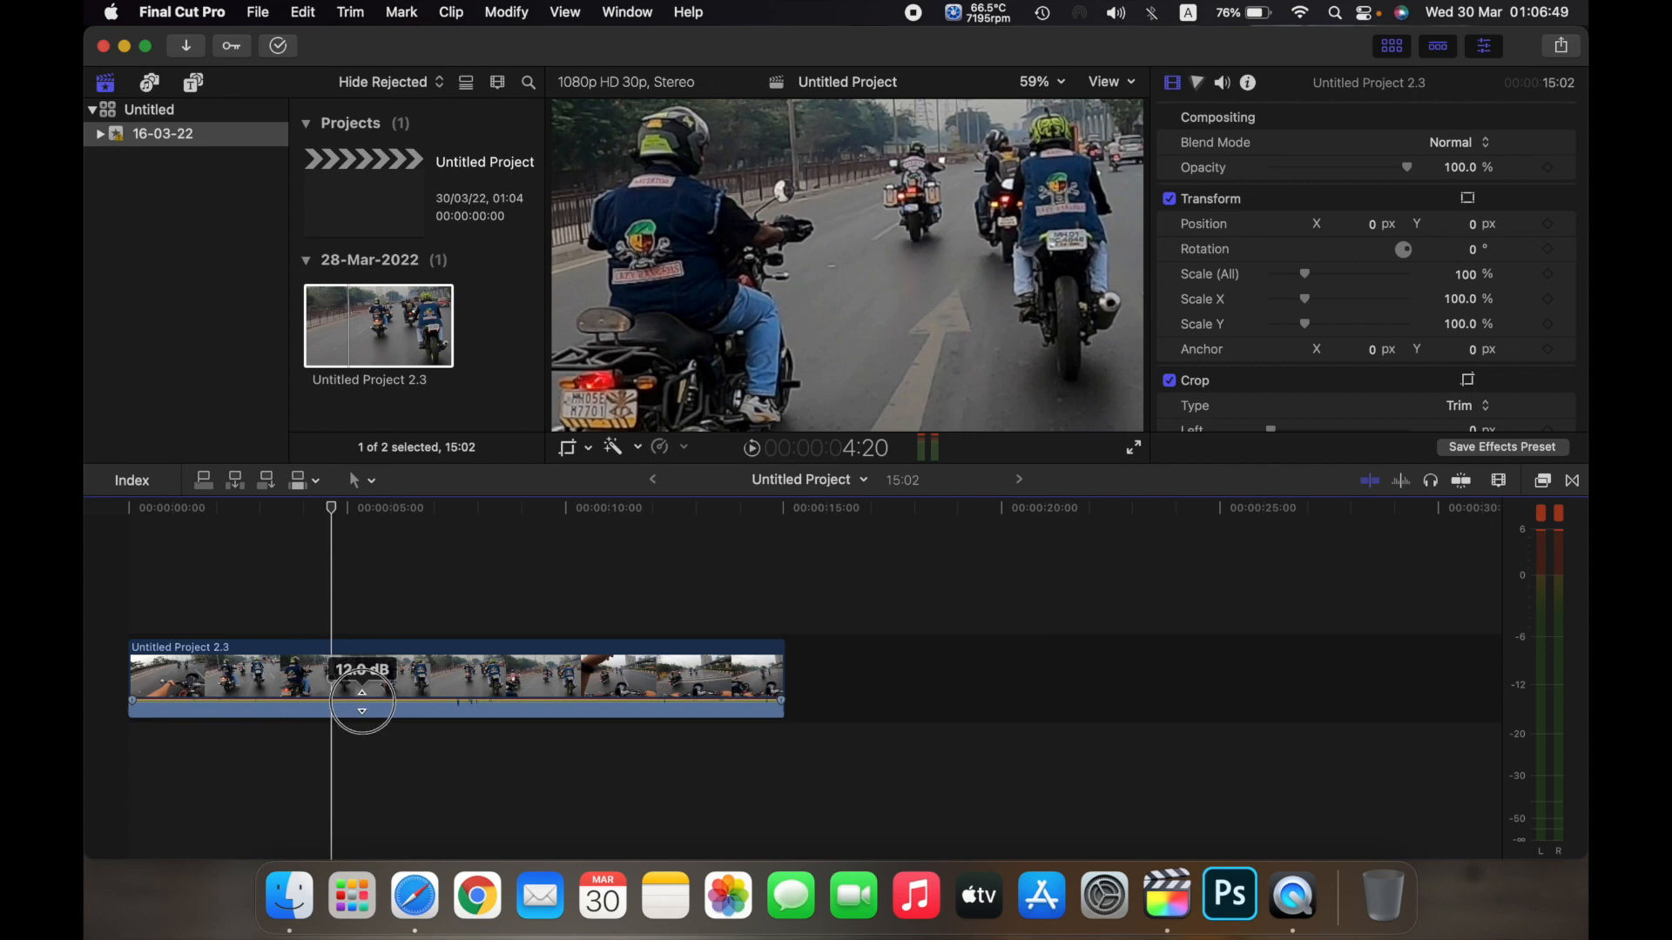
{"action": "left_click_drag", "start_coordinate": [362, 698], "coordinate": [363, 713]}
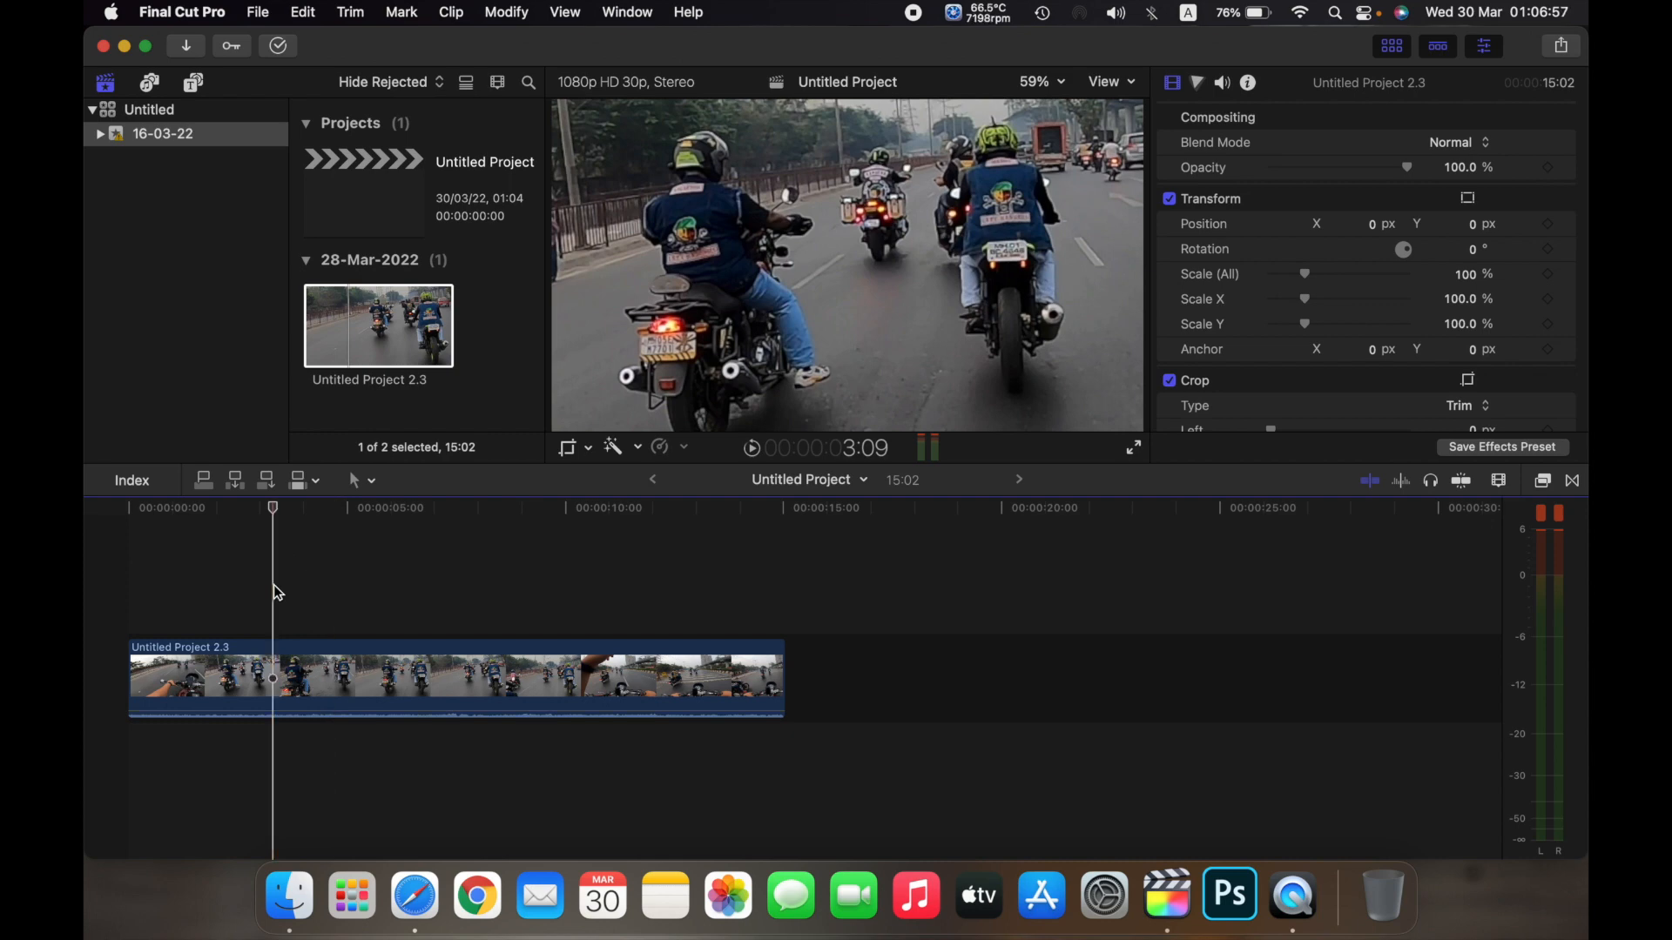
Step: Move the playhead later into the clip and pull its volume back down to about 1 dB
{"action": "left_click", "coordinate": [748, 448]}
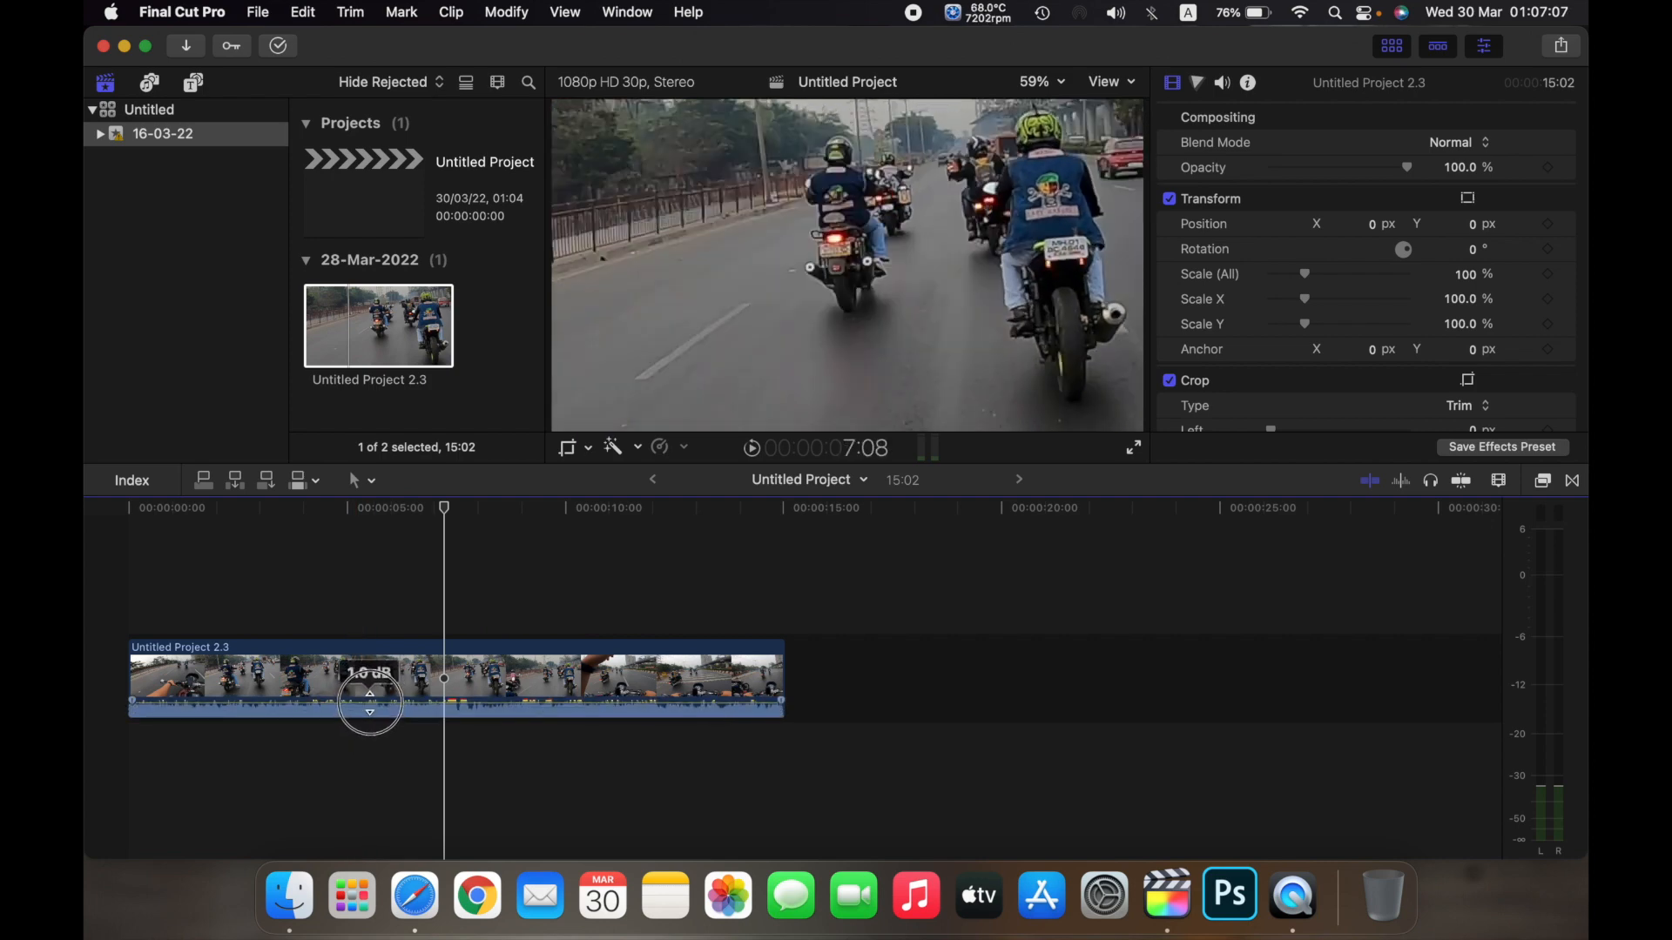
{"action": "left_click_drag", "start_coordinate": [369, 693], "coordinate": [369, 701]}
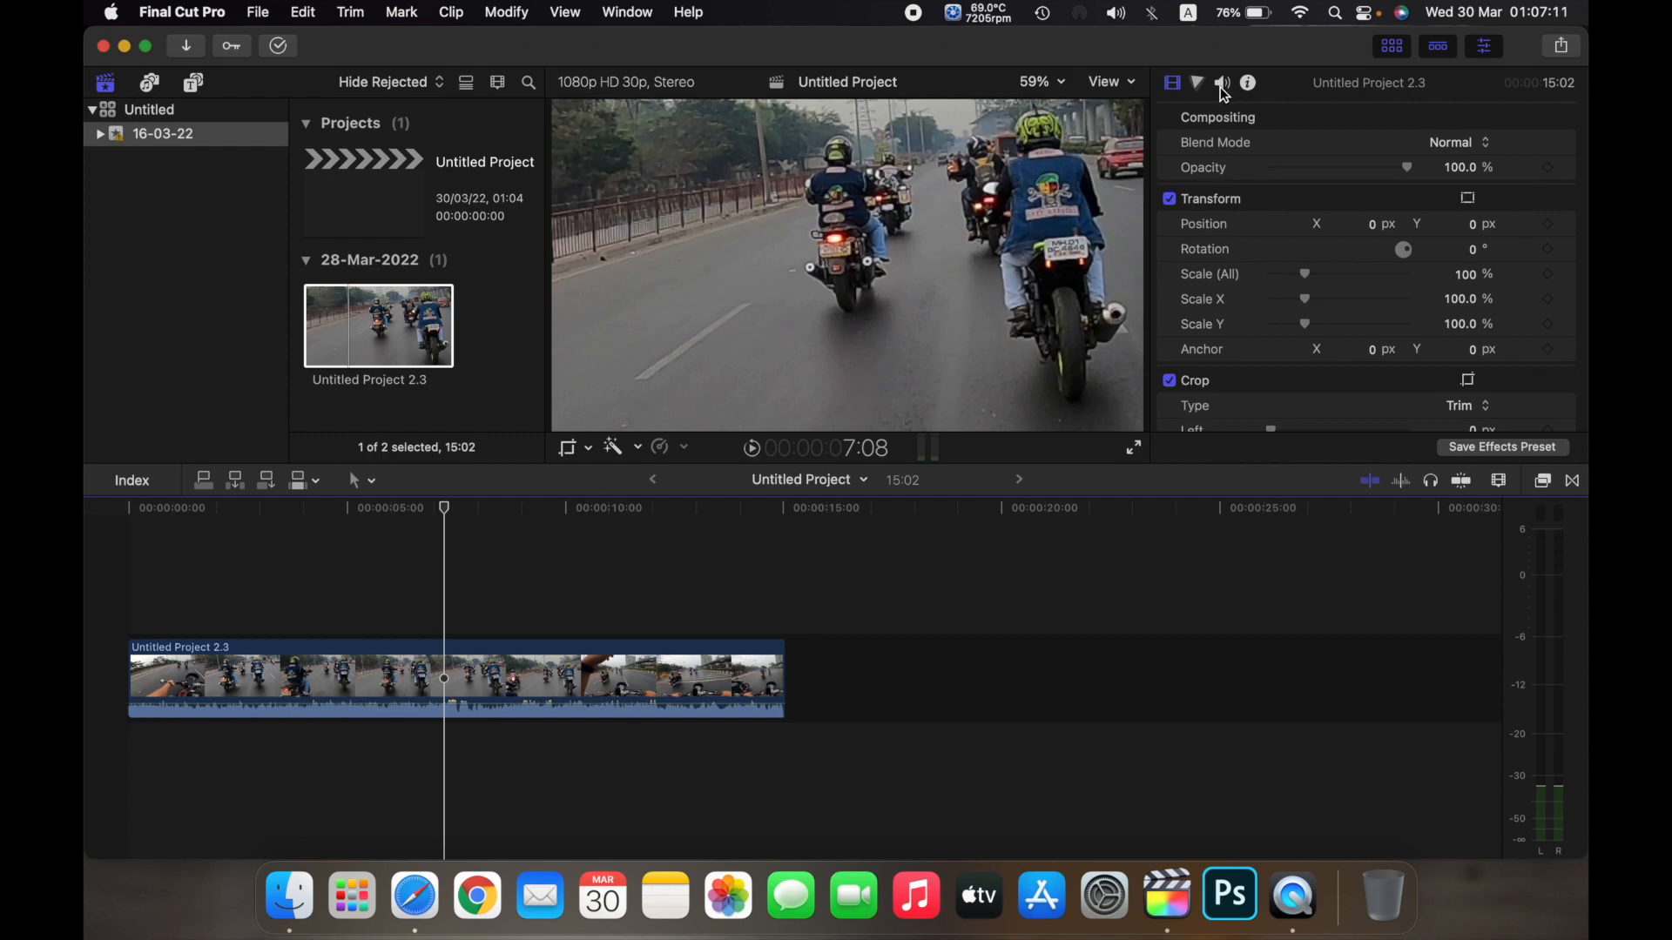
Step: Show the clip's Audio inspector and set Volume to 12 dB, then back to 8.9 dB
{"action": "left_click", "coordinate": [1221, 82]}
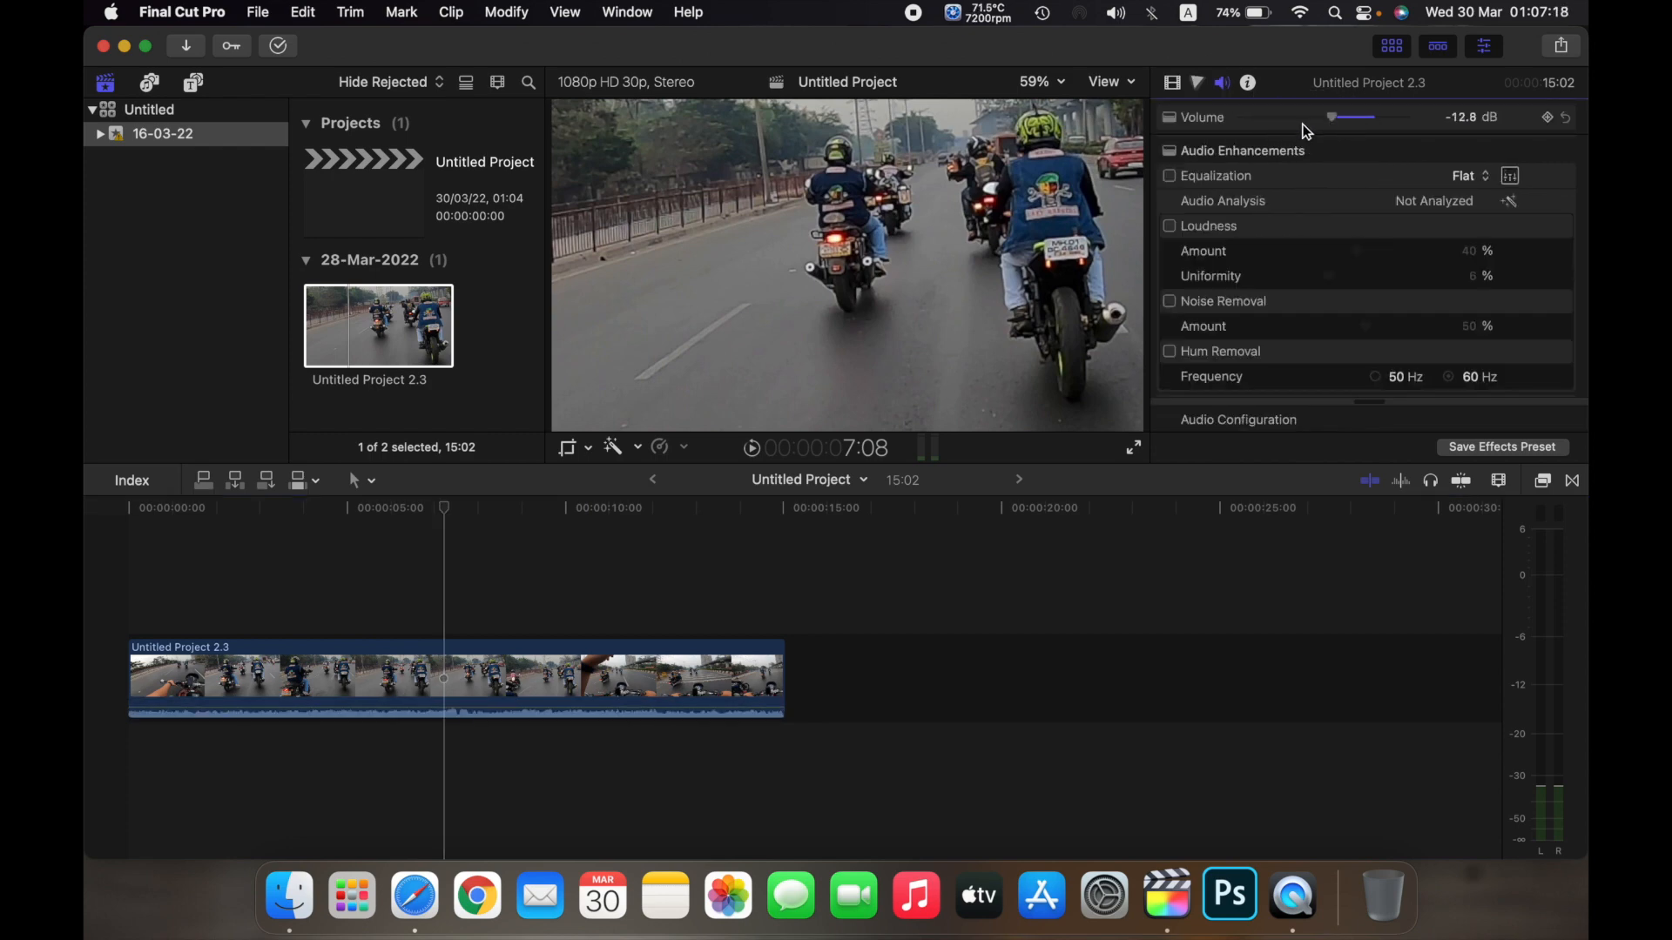
{"action": "left_click_drag", "start_coordinate": [1351, 117], "coordinate": [1405, 117]}
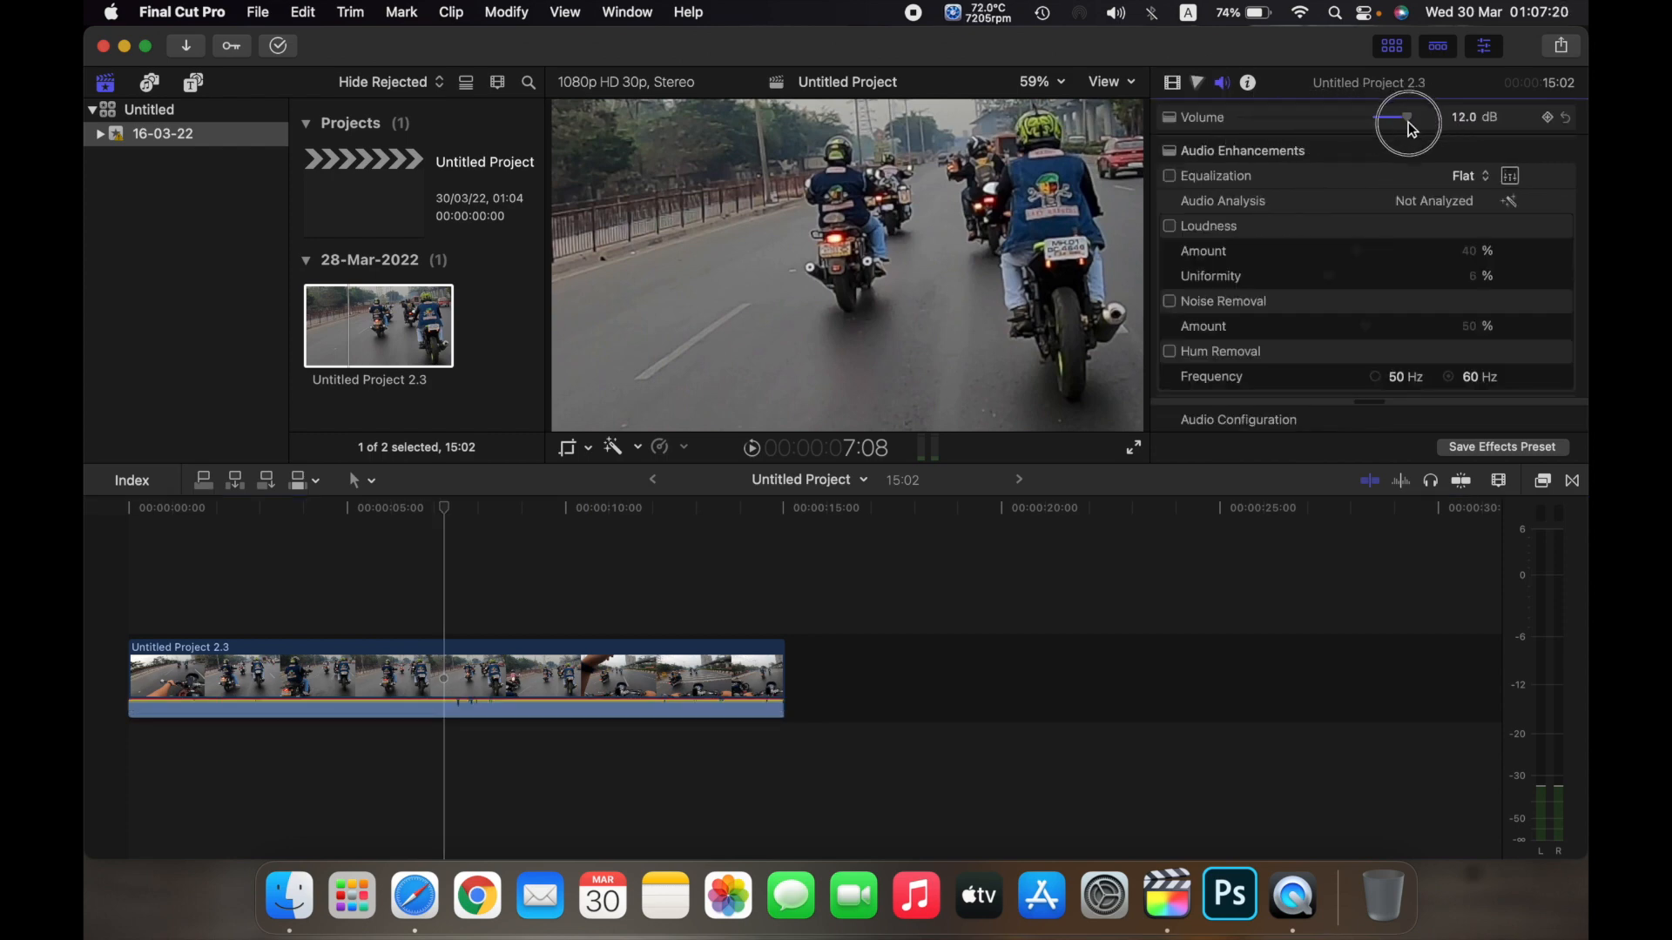
{"action": "left_click_drag", "start_coordinate": [1407, 117], "coordinate": [1386, 117]}
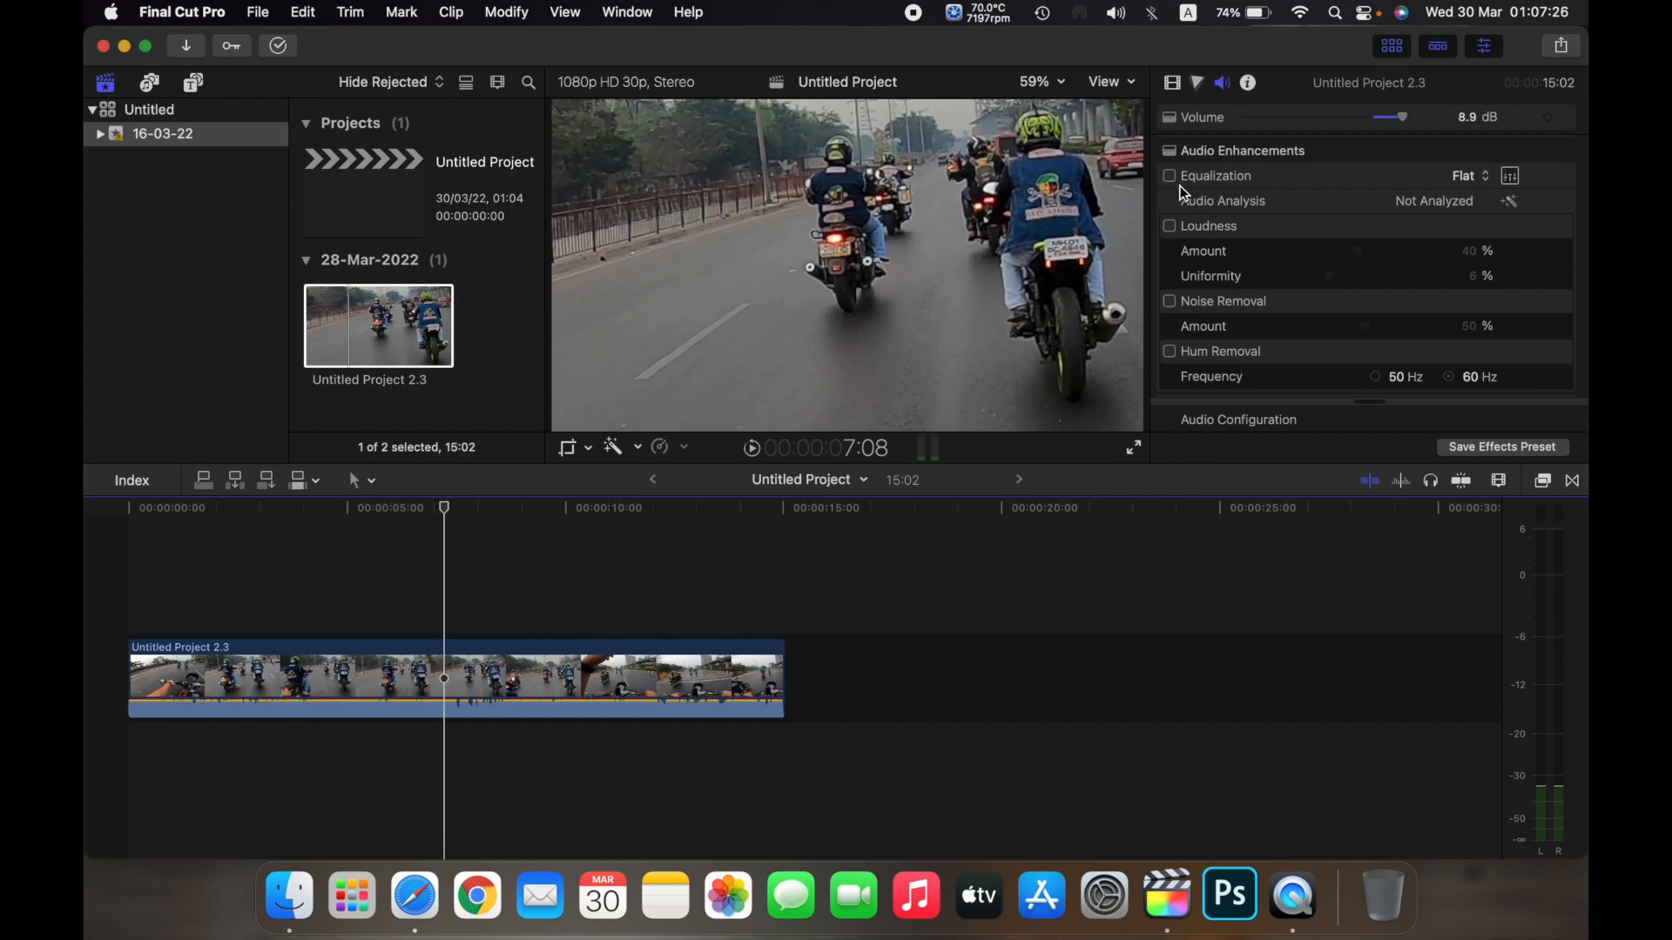
Step: Apply the Voice Enhance equalization preset and lower the clip volume to 0.9 dB
{"action": "left_click", "coordinate": [1467, 175]}
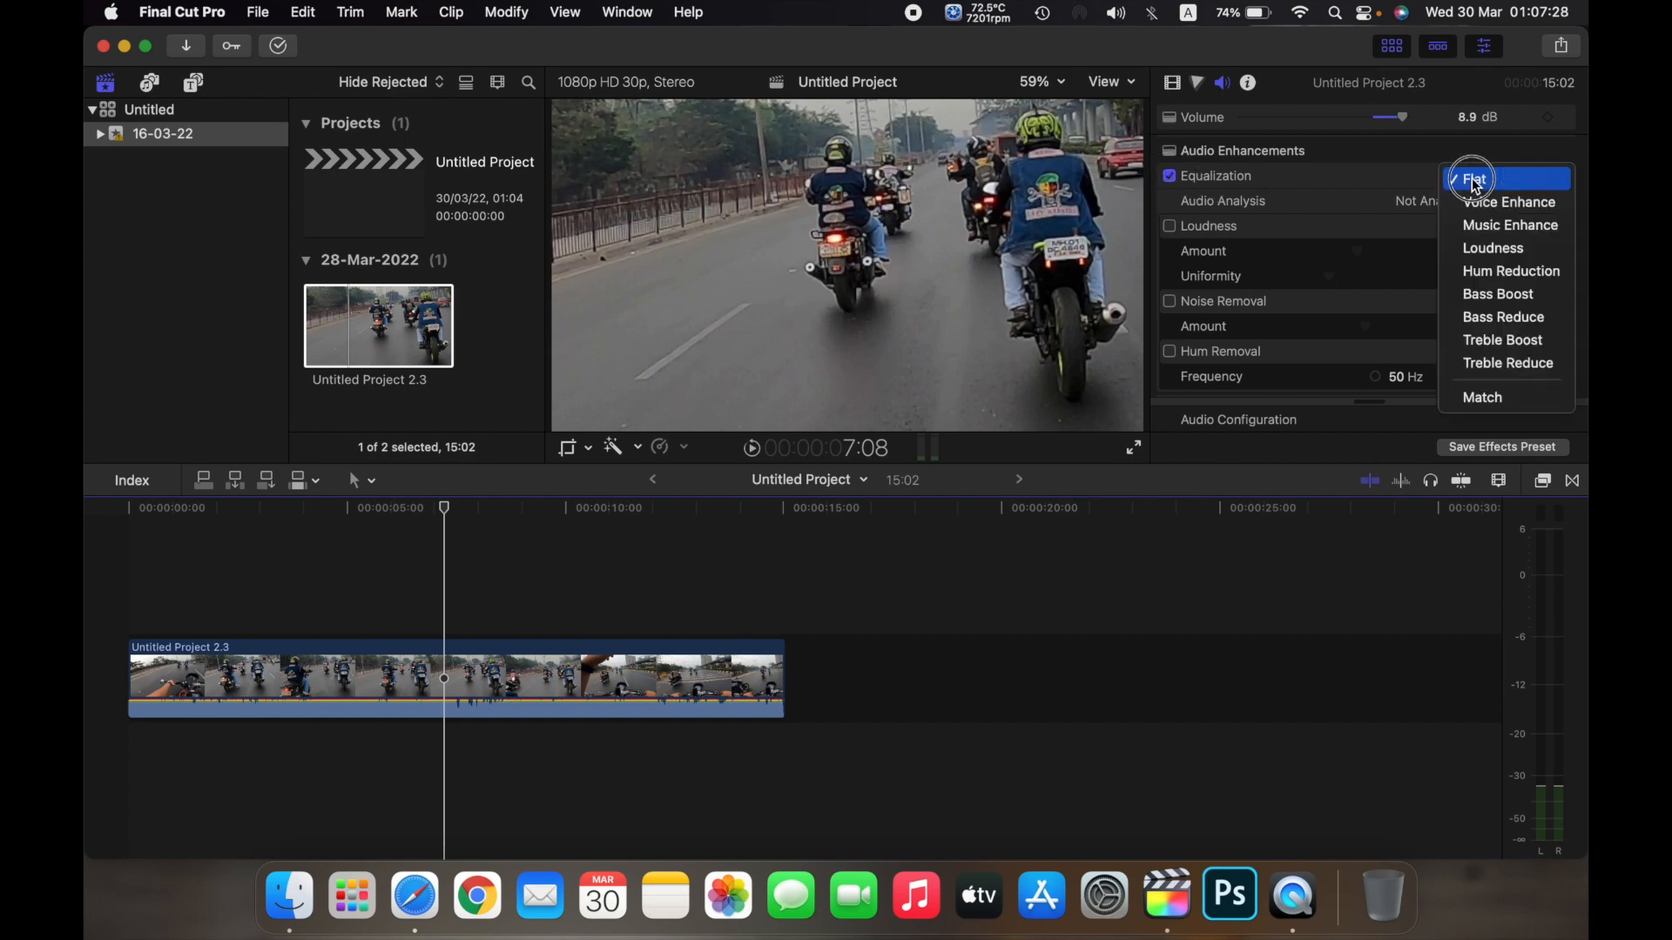
{"action": "mouse_move", "coordinate": [1508, 202]}
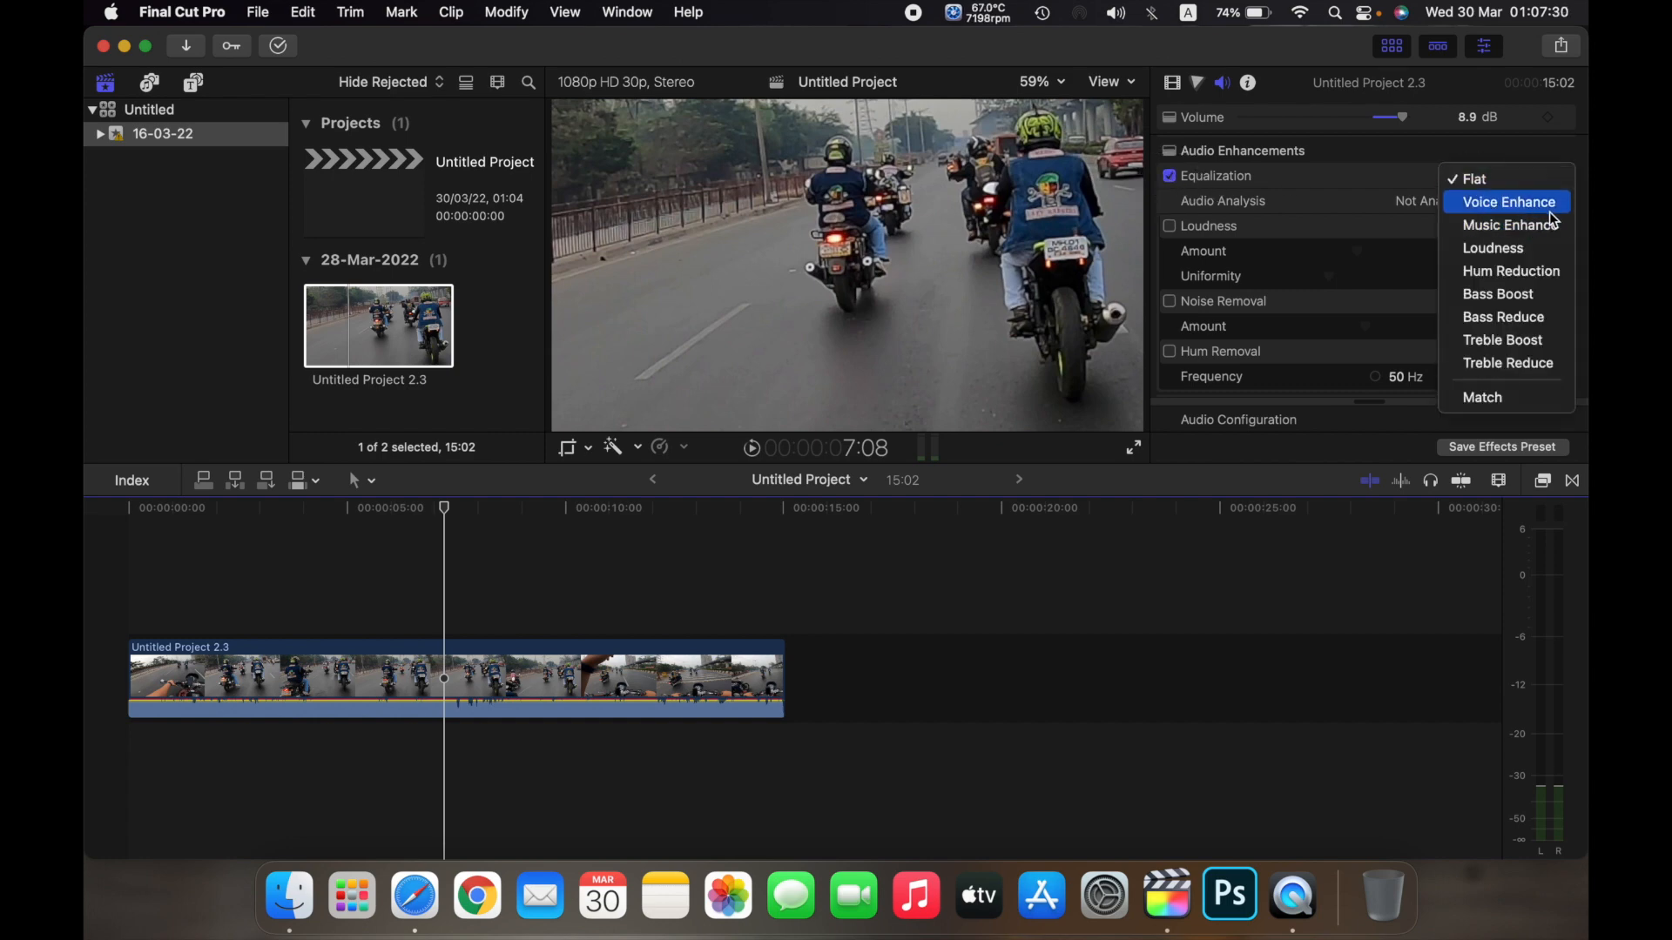
{"action": "left_click", "coordinate": [1508, 202]}
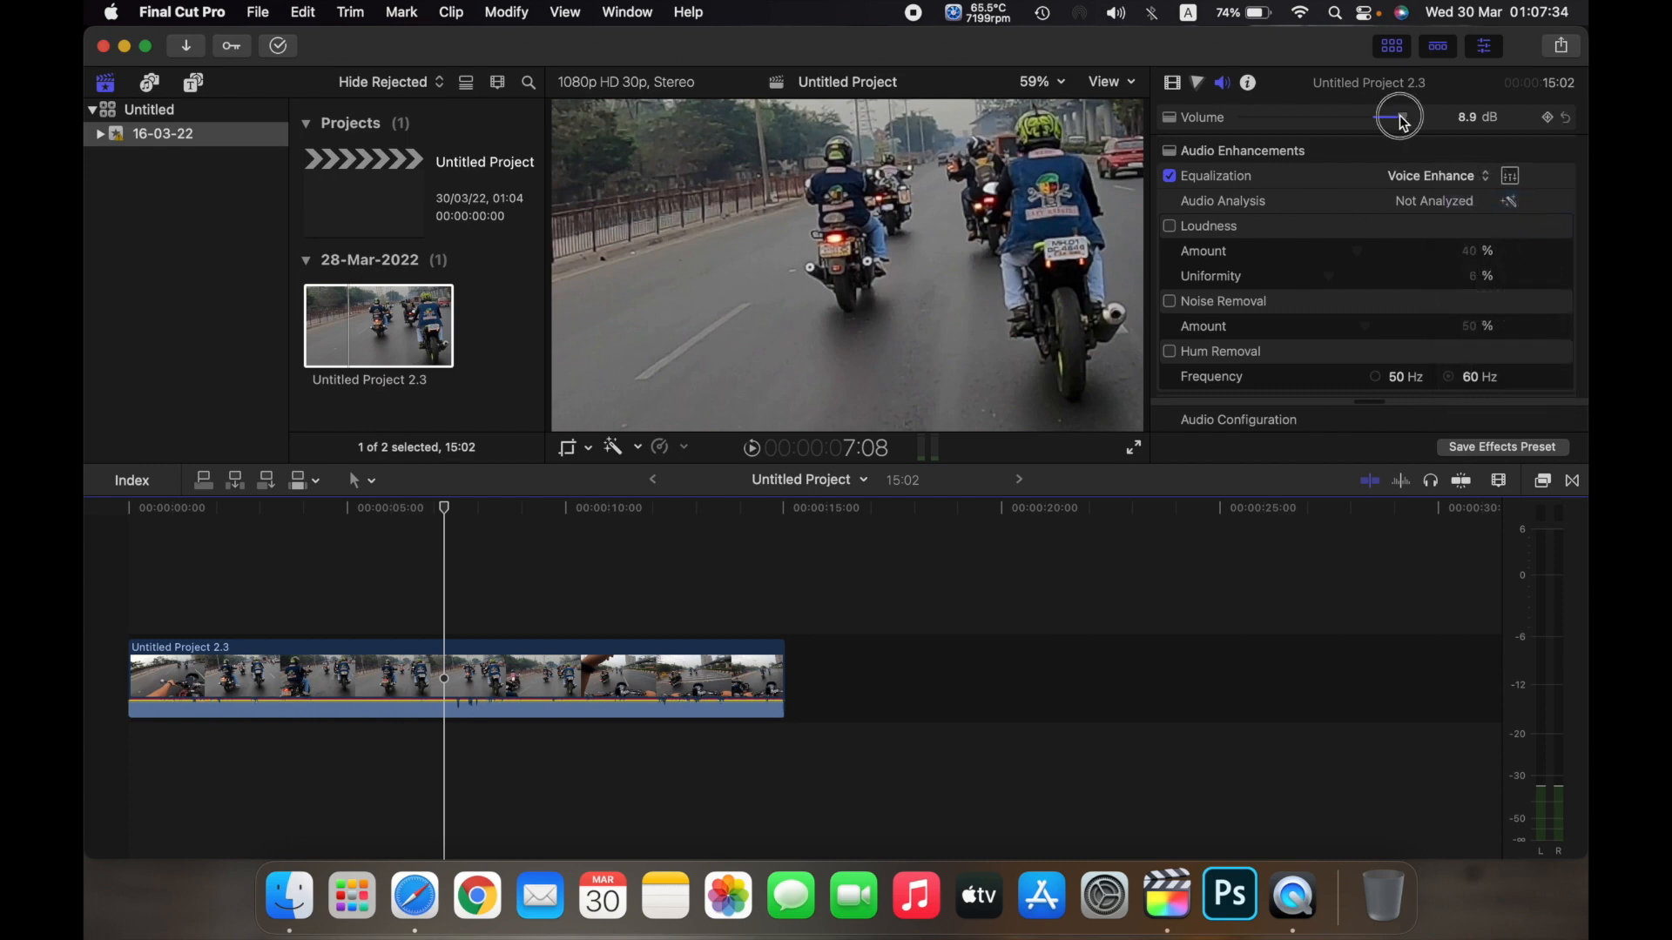
{"action": "left_click_drag", "start_coordinate": [1402, 116], "coordinate": [1376, 117]}
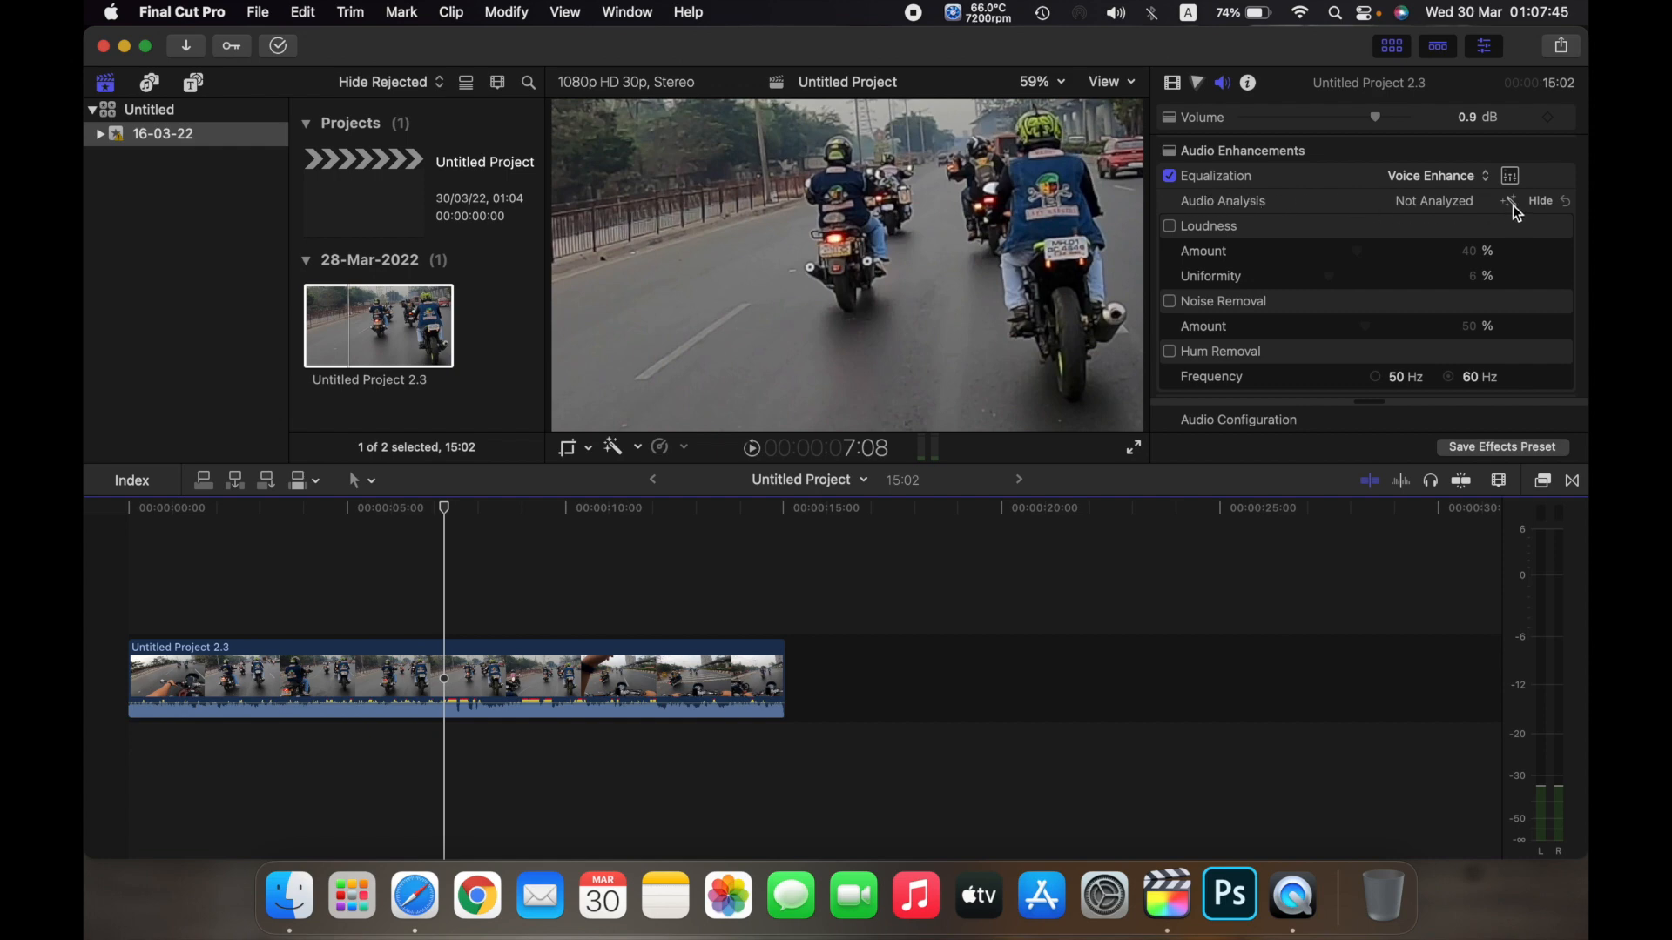
Step: Run Audio Analysis to auto-fix the clip, enabling 50% noise removal, then switch Equalization off
{"action": "left_click", "coordinate": [1508, 200]}
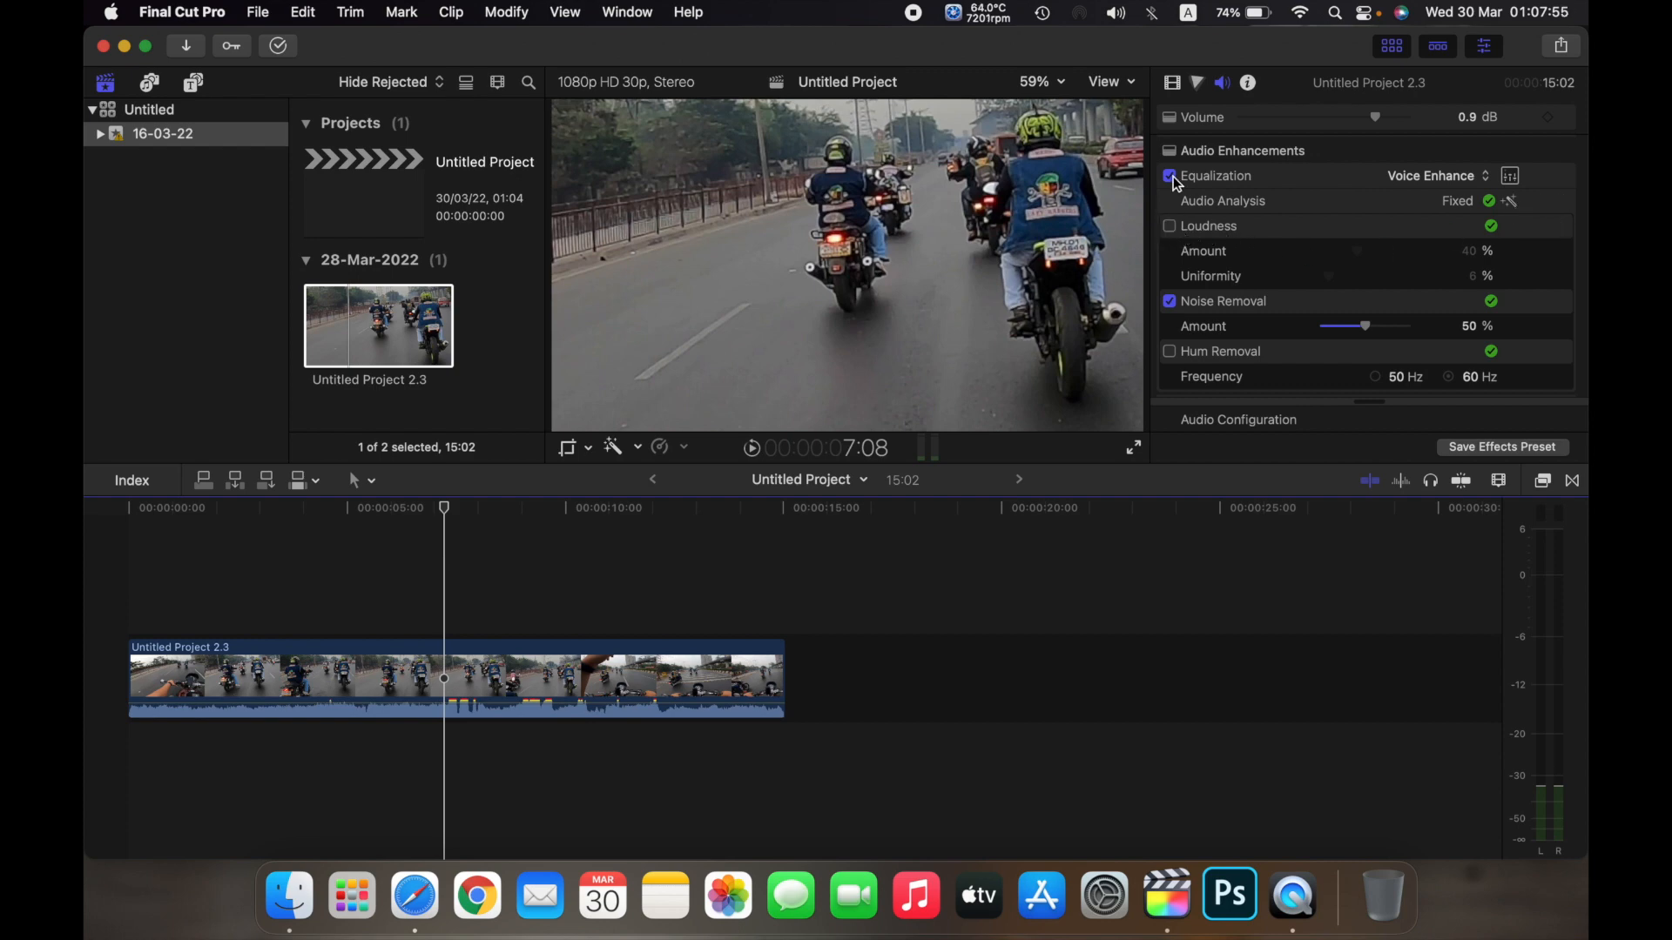
{"action": "left_click", "coordinate": [1170, 176]}
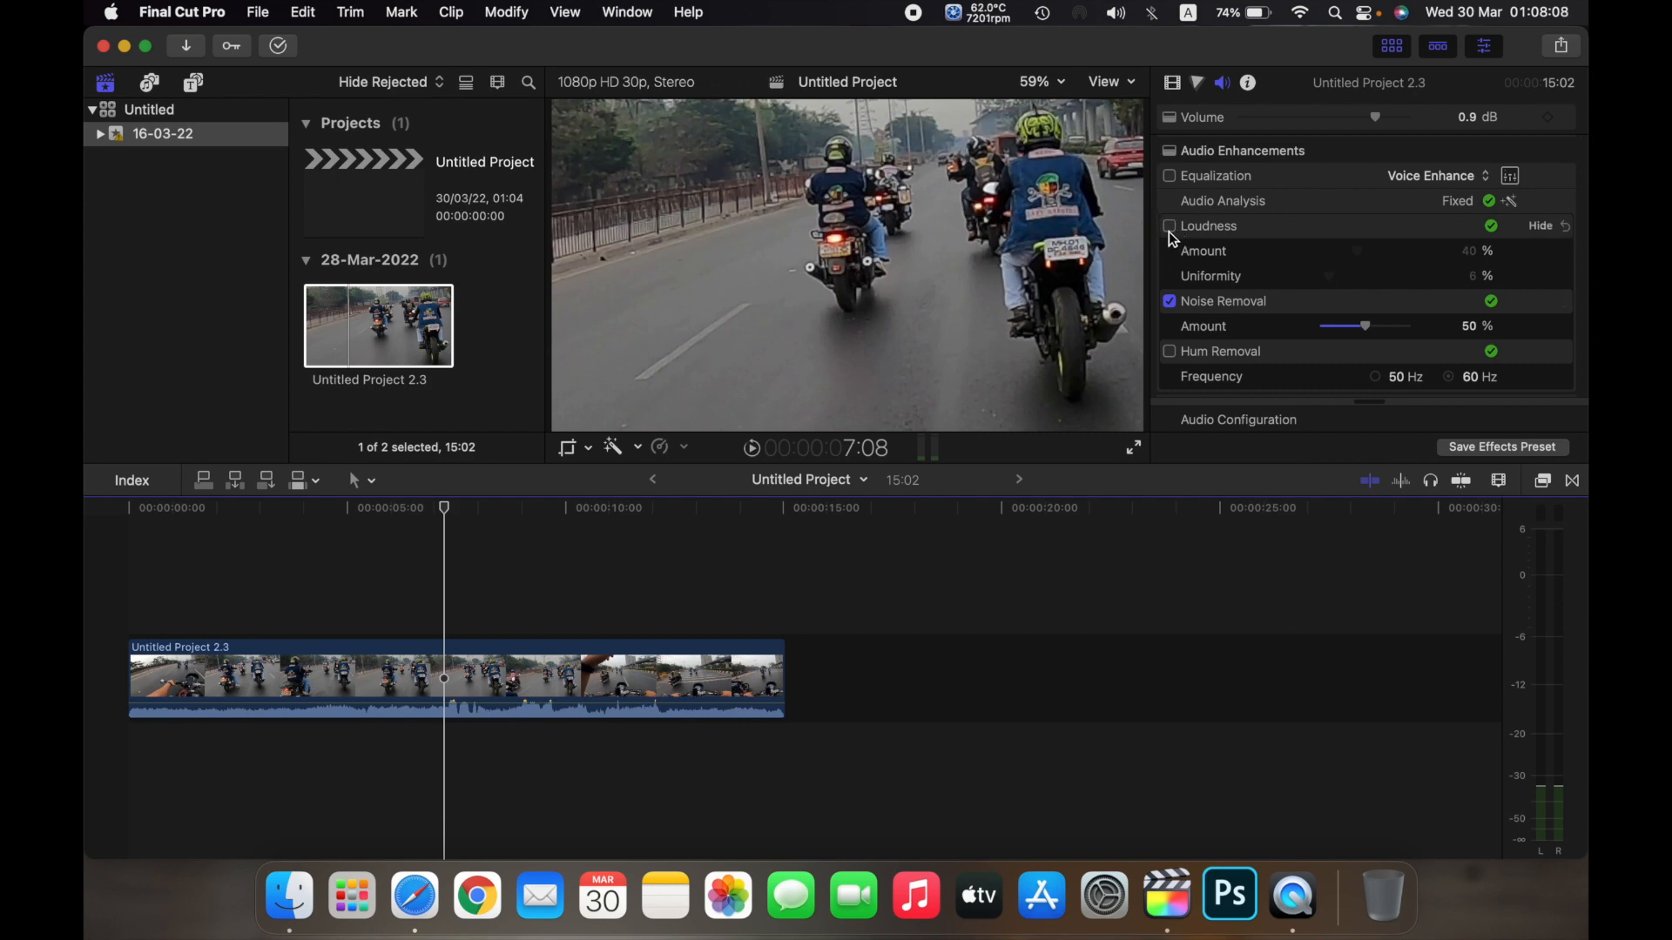
Step: Enable Loudness with Amount 50% and Uniformity 37%, and raise Noise Removal to 82%
{"action": "left_click", "coordinate": [1170, 226]}
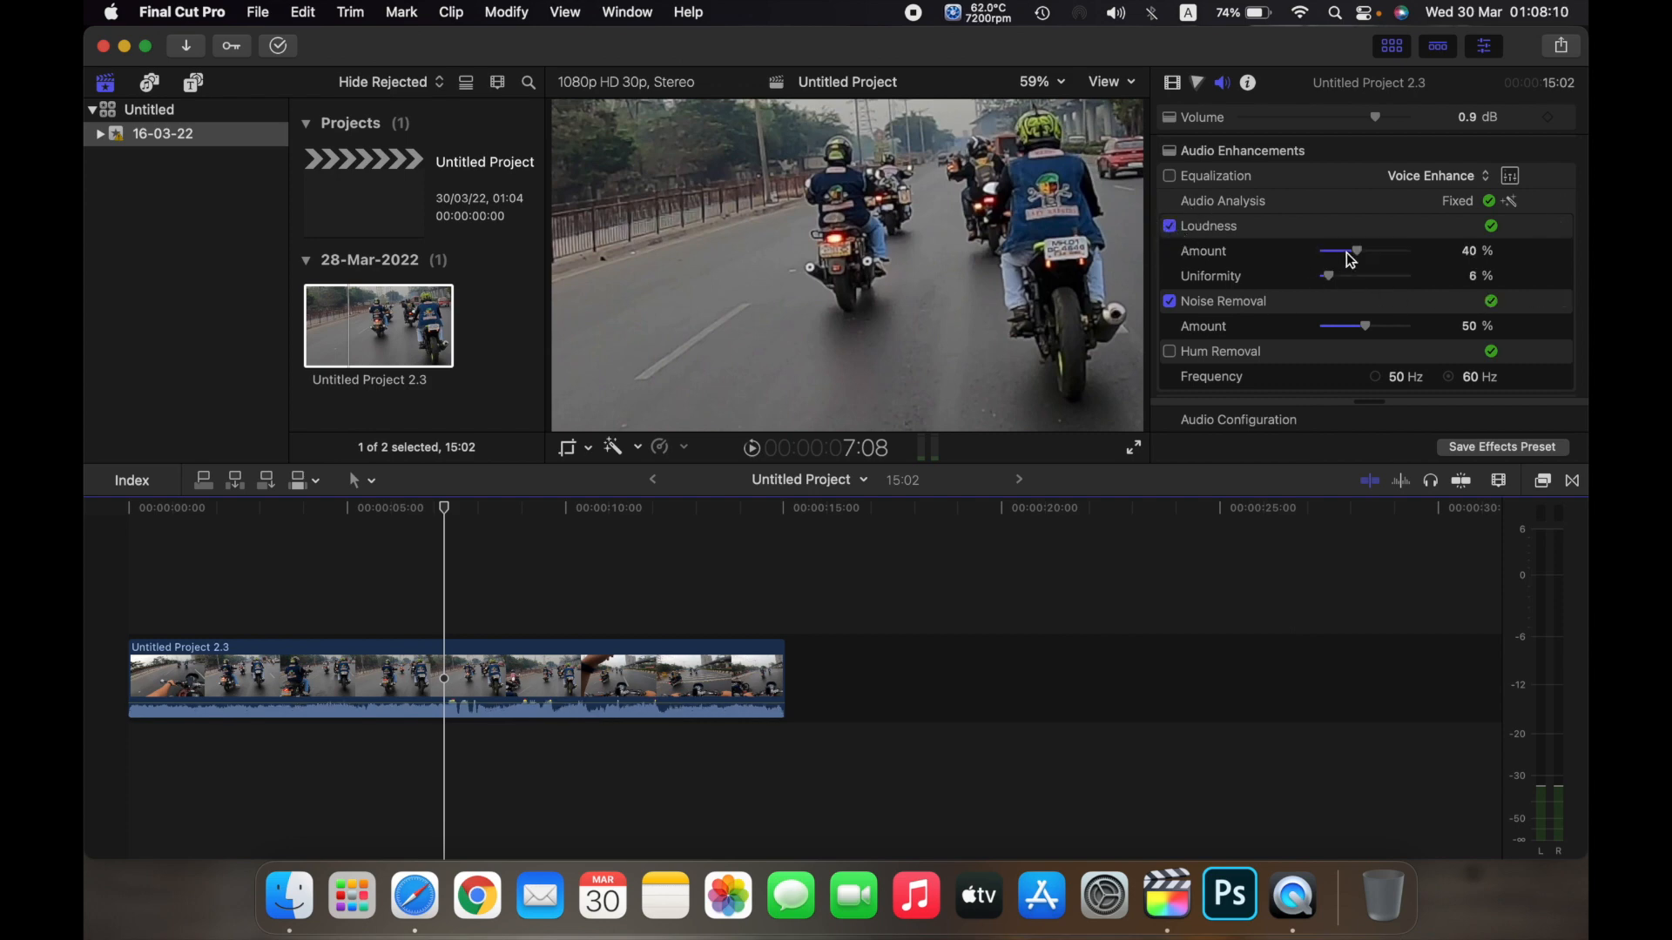
{"action": "left_click_drag", "start_coordinate": [1357, 250], "coordinate": [1407, 251]}
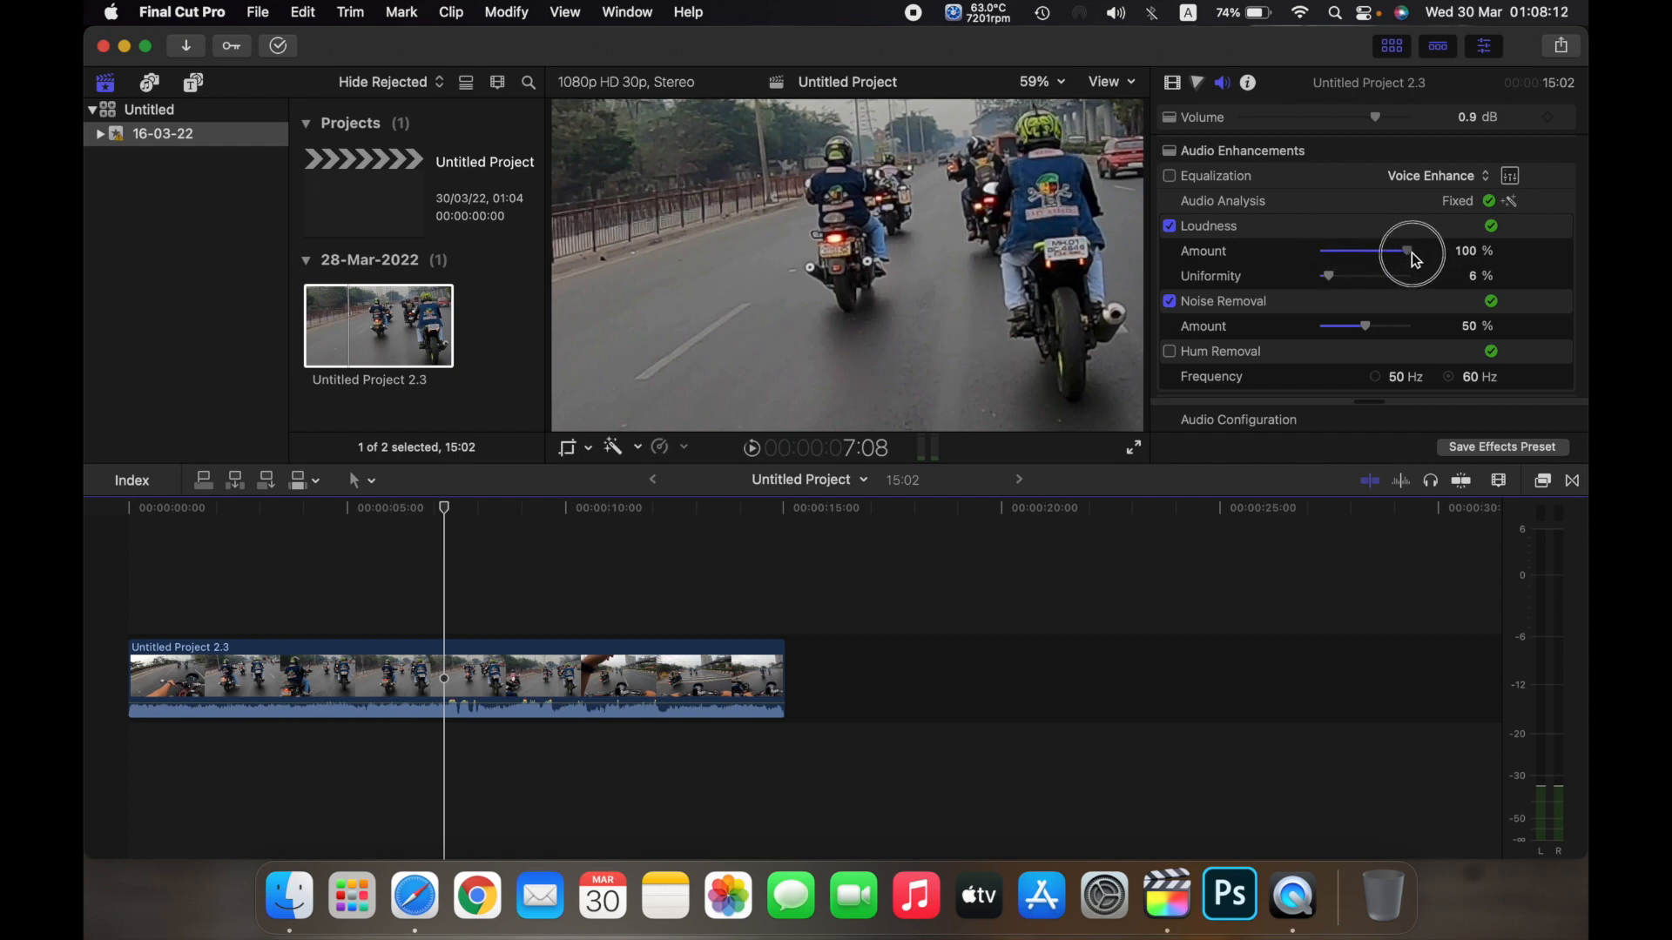
{"action": "left_click_drag", "start_coordinate": [1407, 251], "coordinate": [1365, 251]}
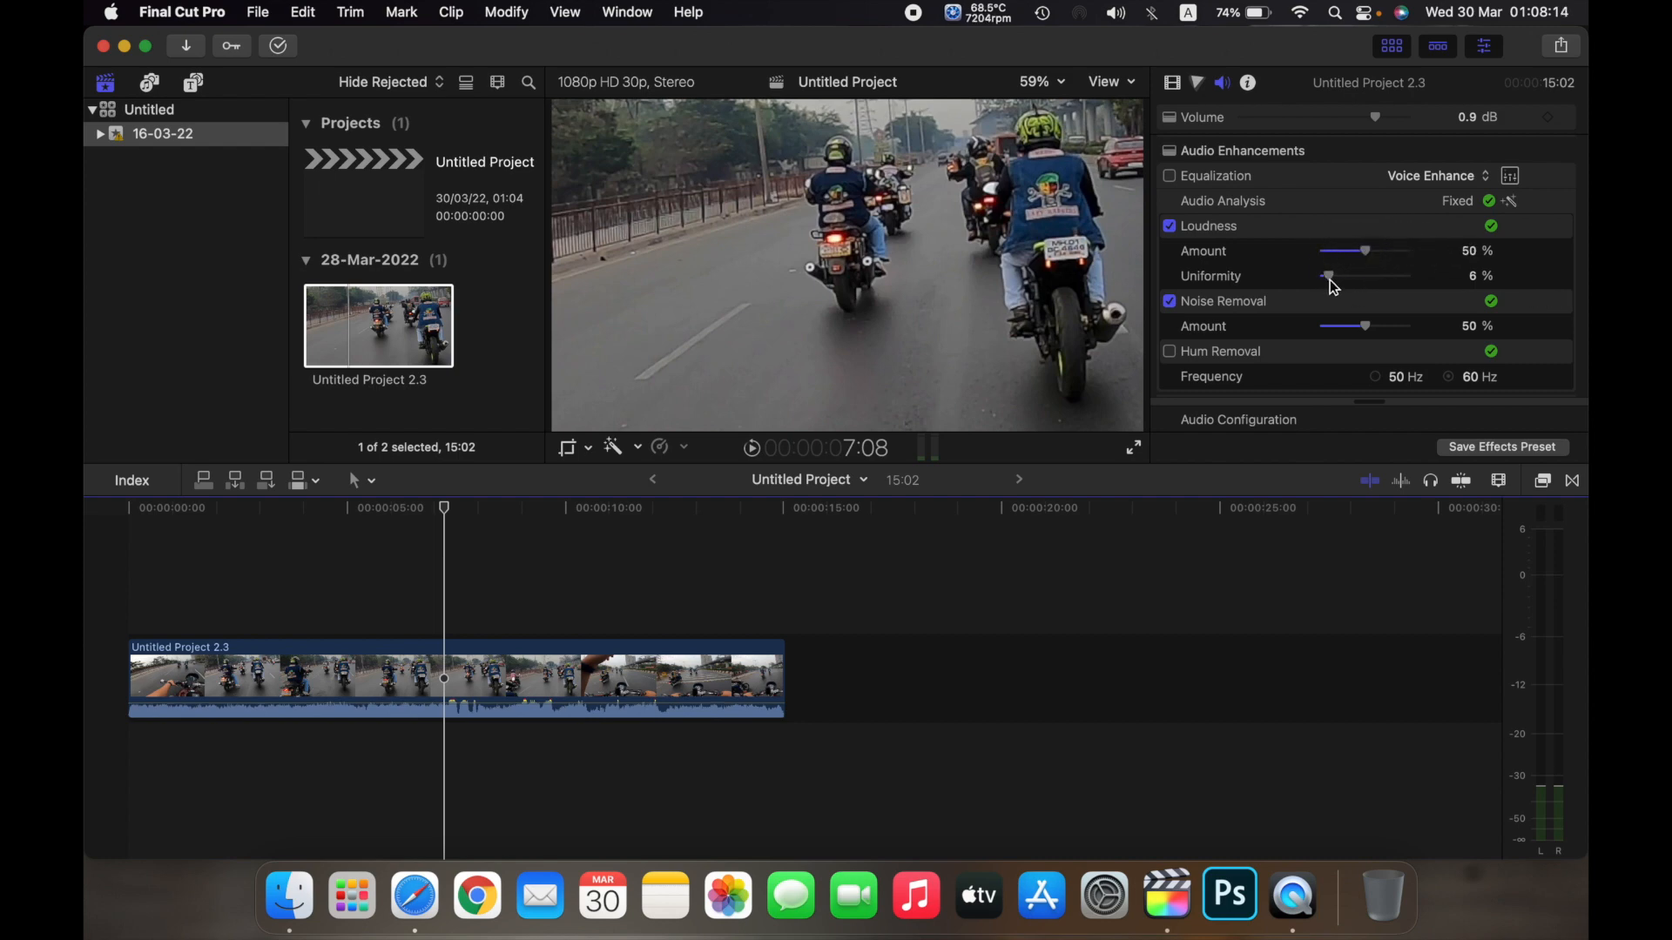
{"action": "left_click_drag", "start_coordinate": [1326, 277], "coordinate": [1355, 277]}
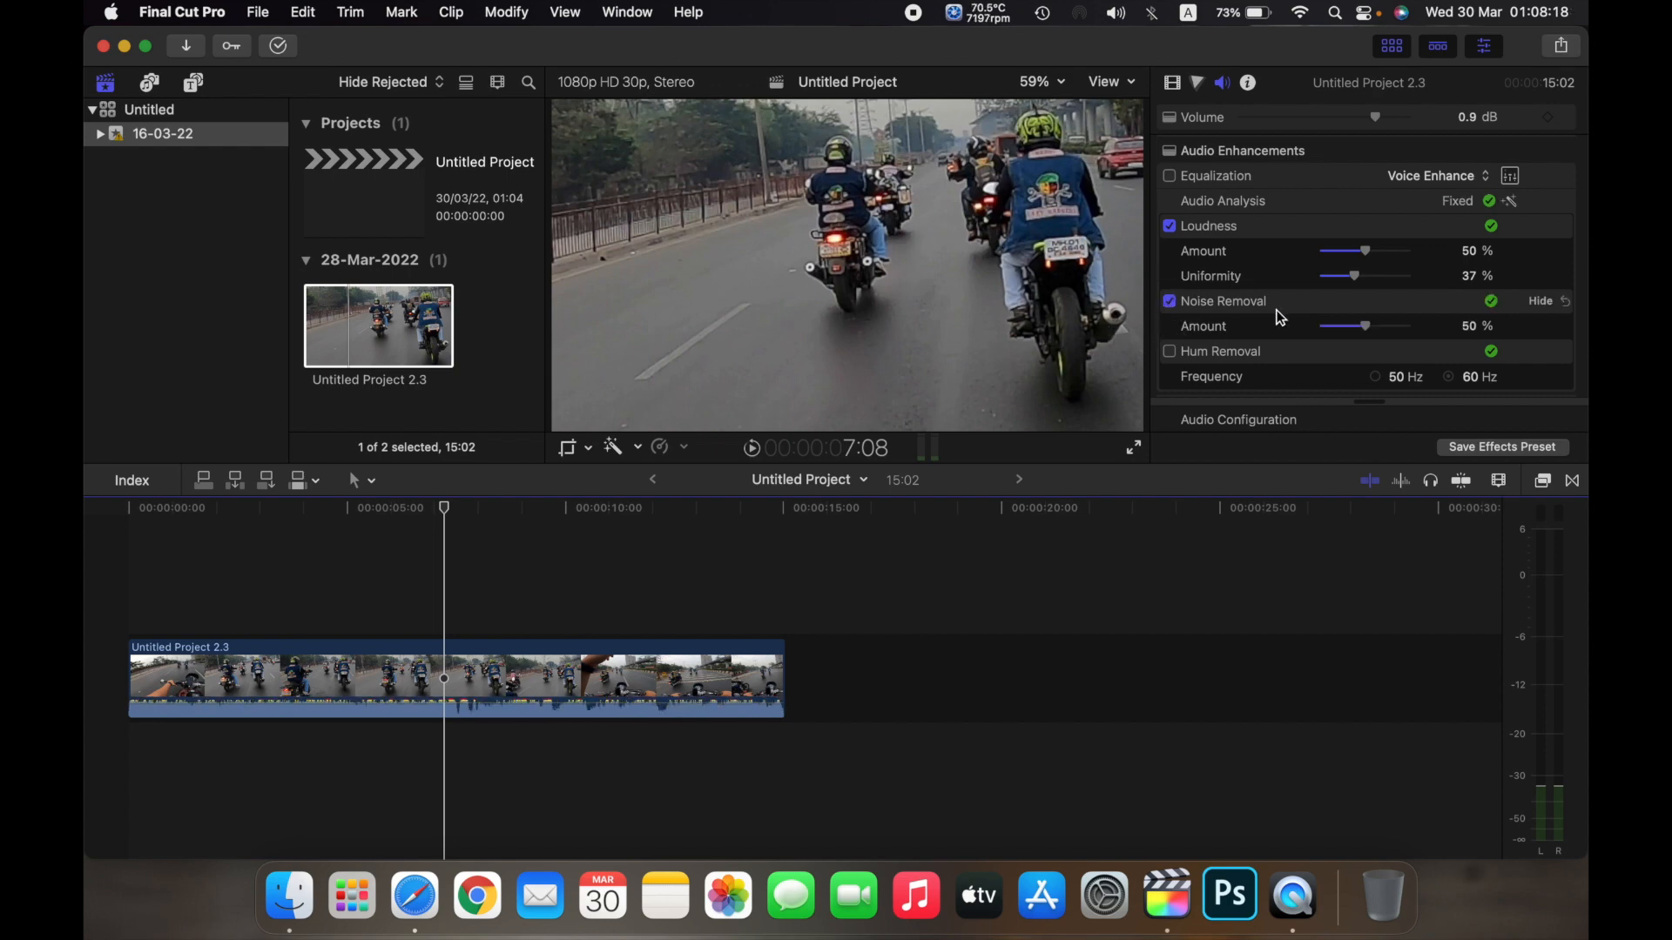
{"action": "left_click_drag", "start_coordinate": [1371, 325], "coordinate": [1343, 326]}
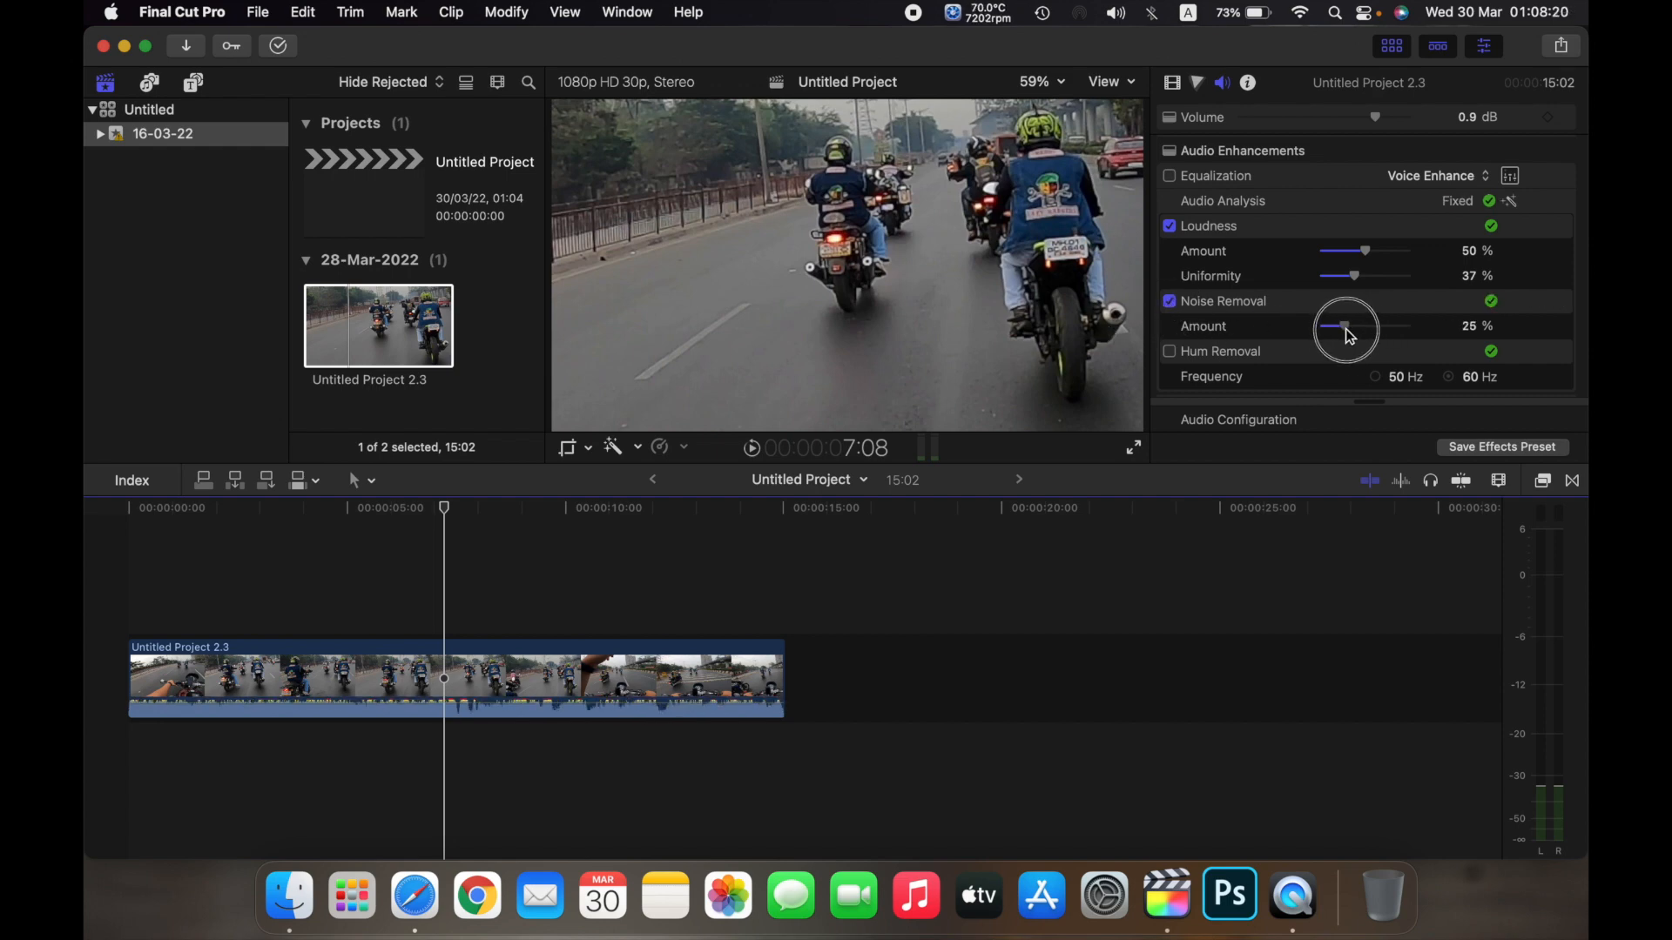
{"action": "left_click_drag", "start_coordinate": [1342, 326], "coordinate": [1392, 326]}
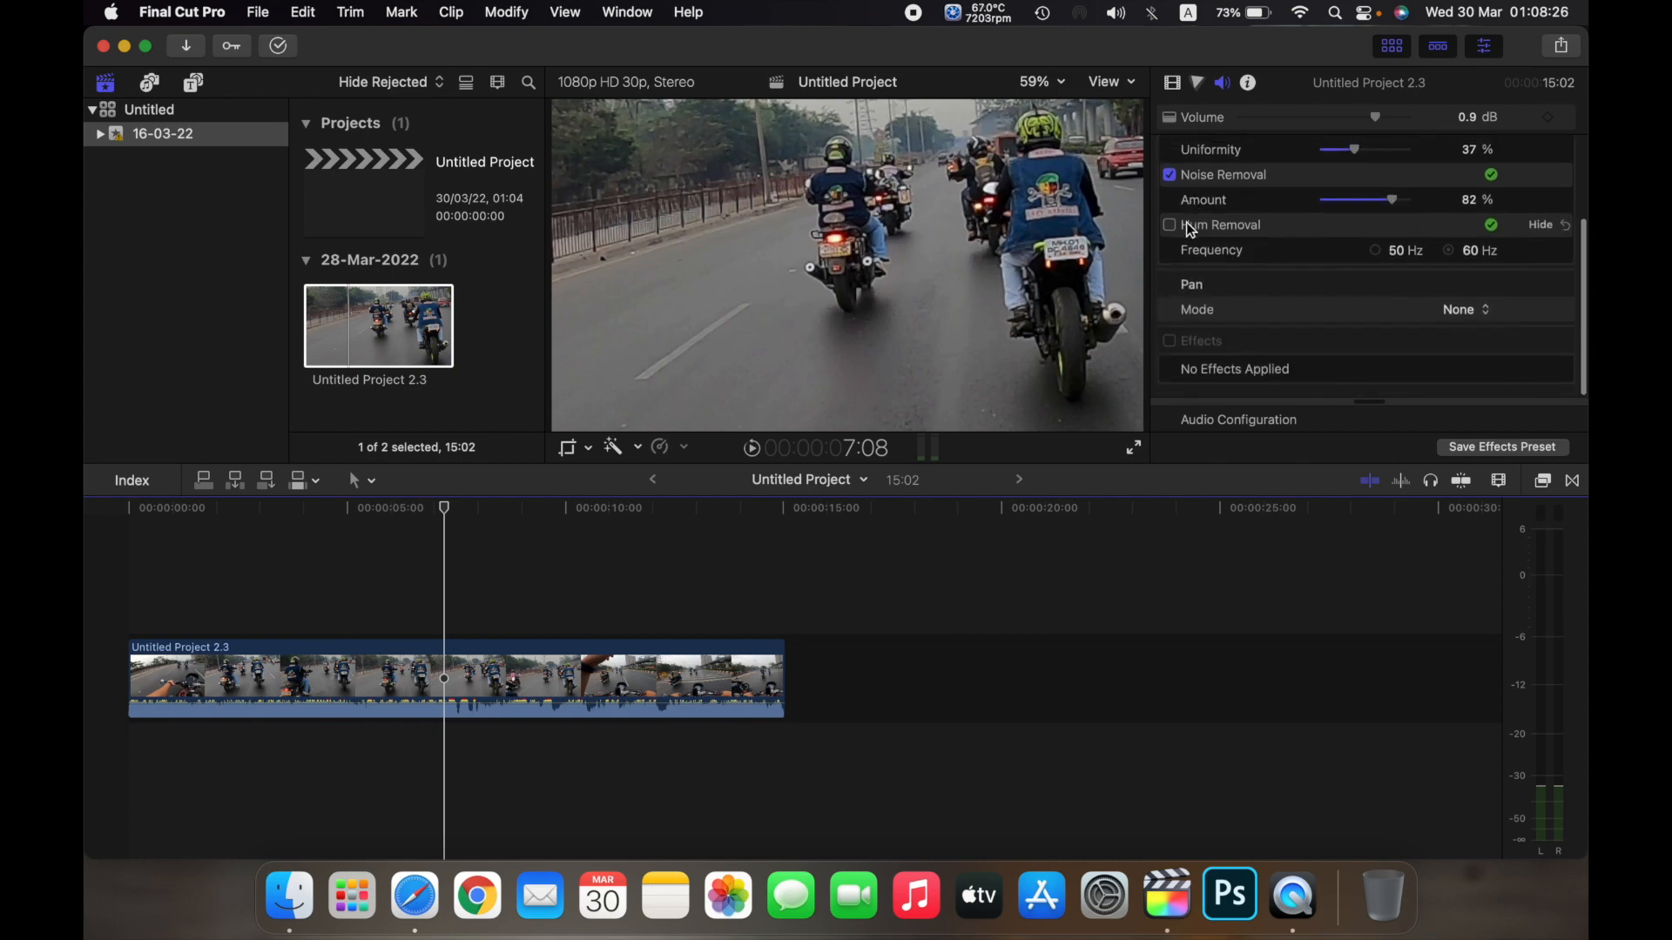
Step: Switch on Hum Removal with the 60 Hz frequency selected
{"action": "left_click", "coordinate": [1171, 224]}
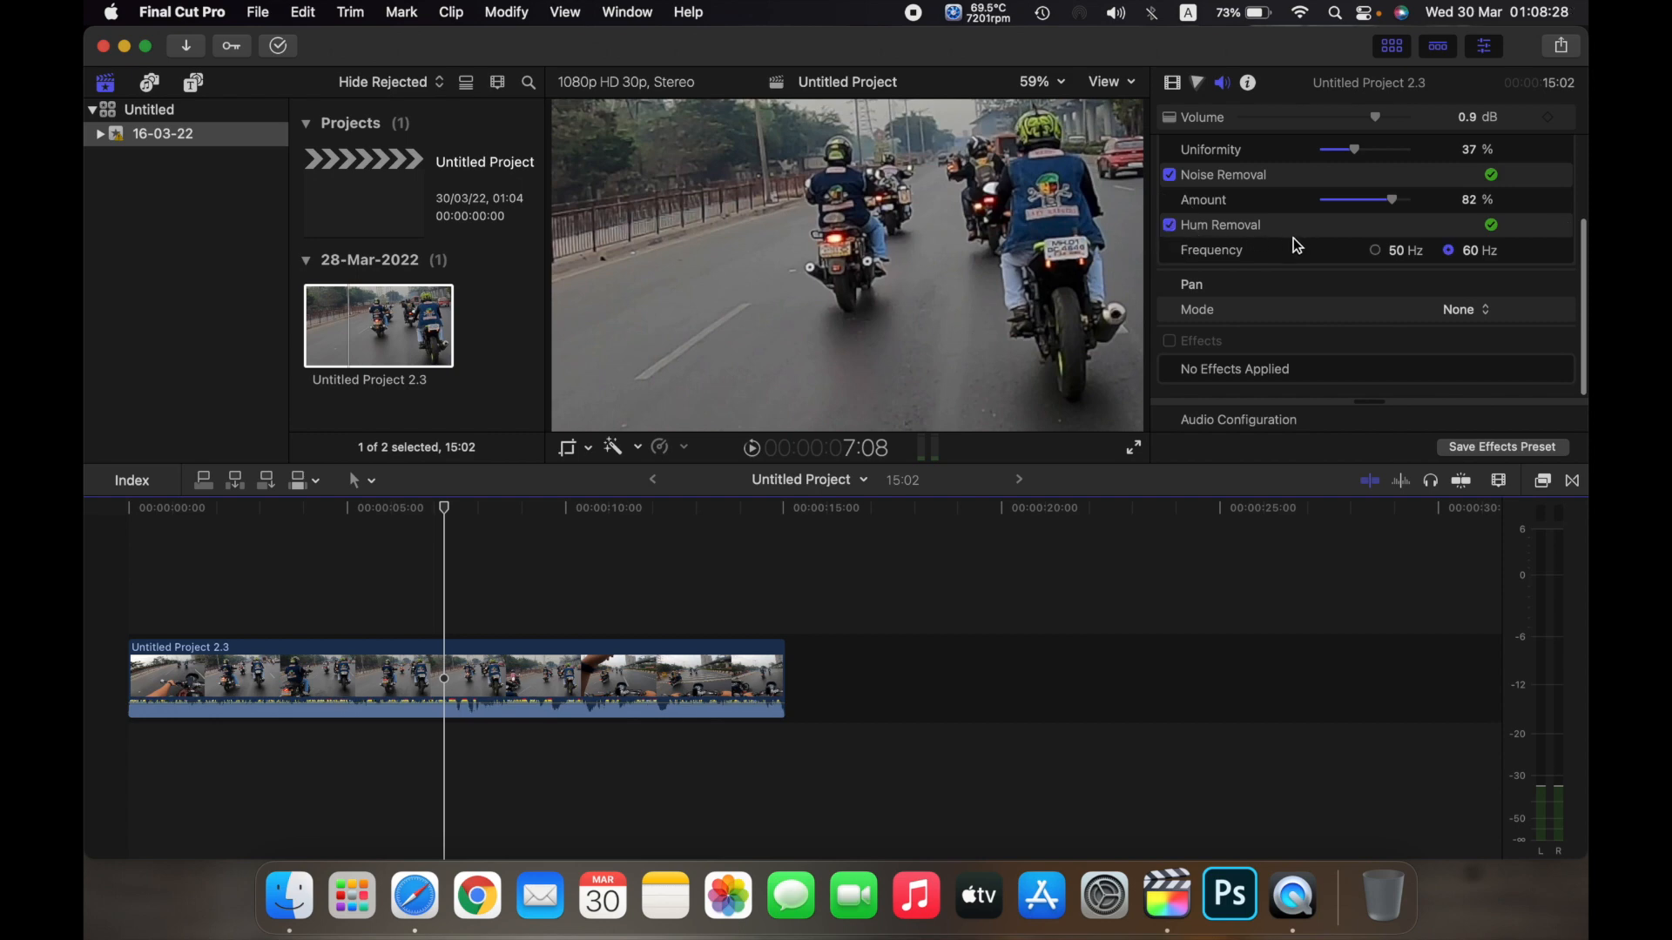
{"action": "mouse_move", "coordinate": [1285, 245]}
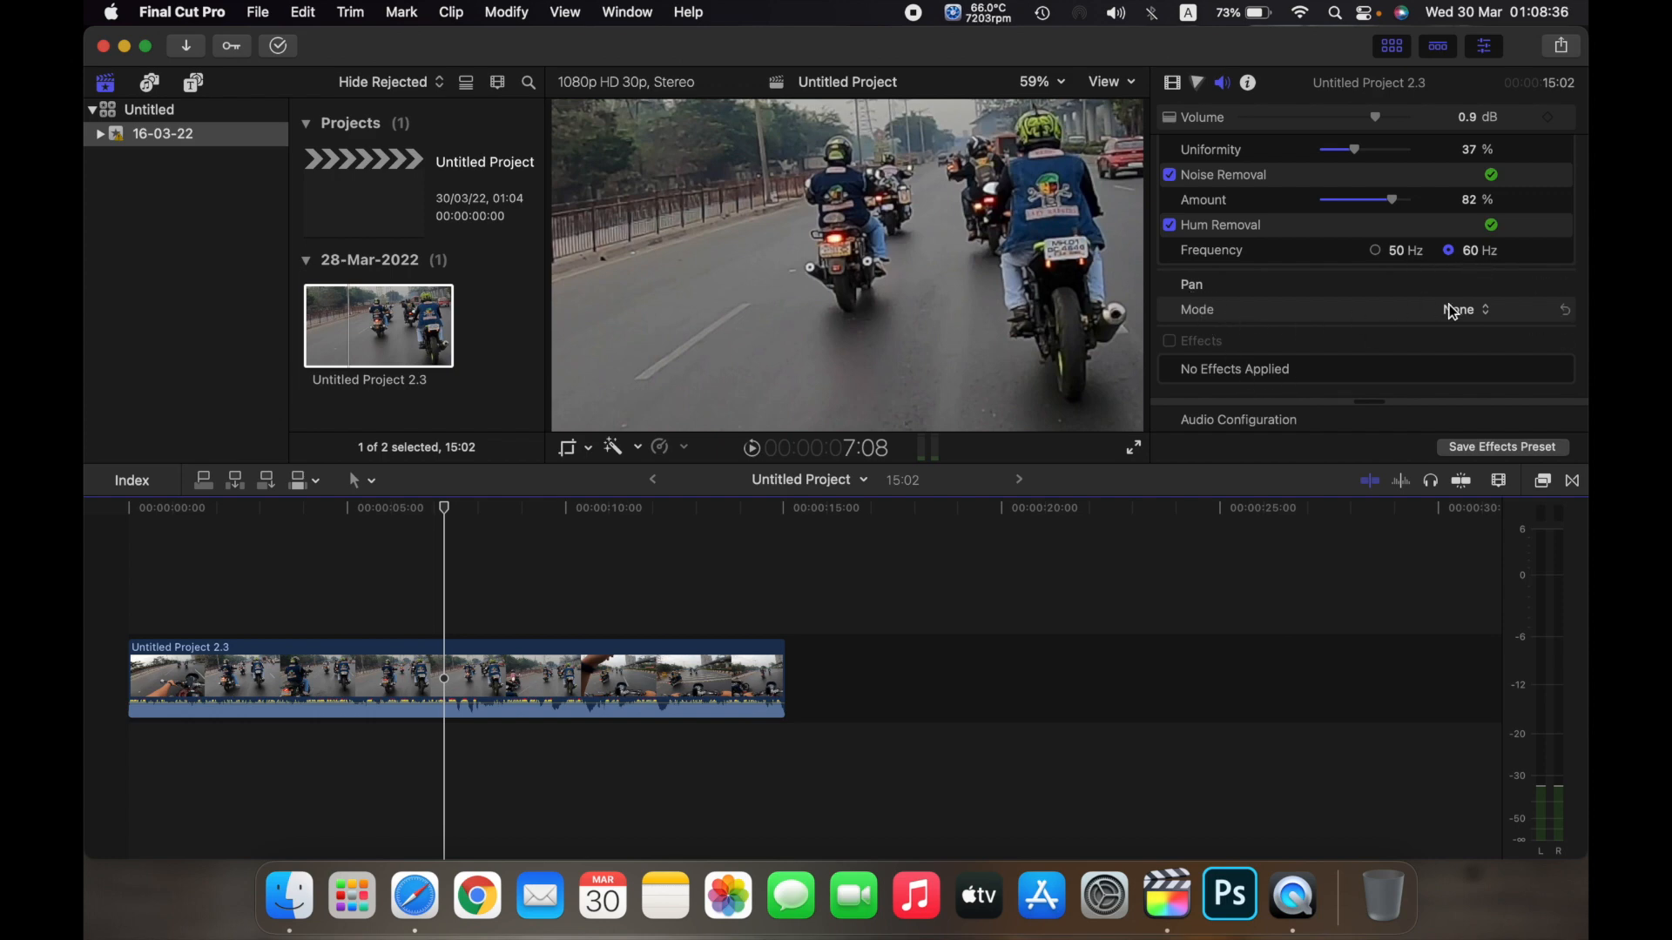
Step: Show the Pan Mode choices to pick a surround mode such as Music
{"action": "left_click", "coordinate": [1470, 310]}
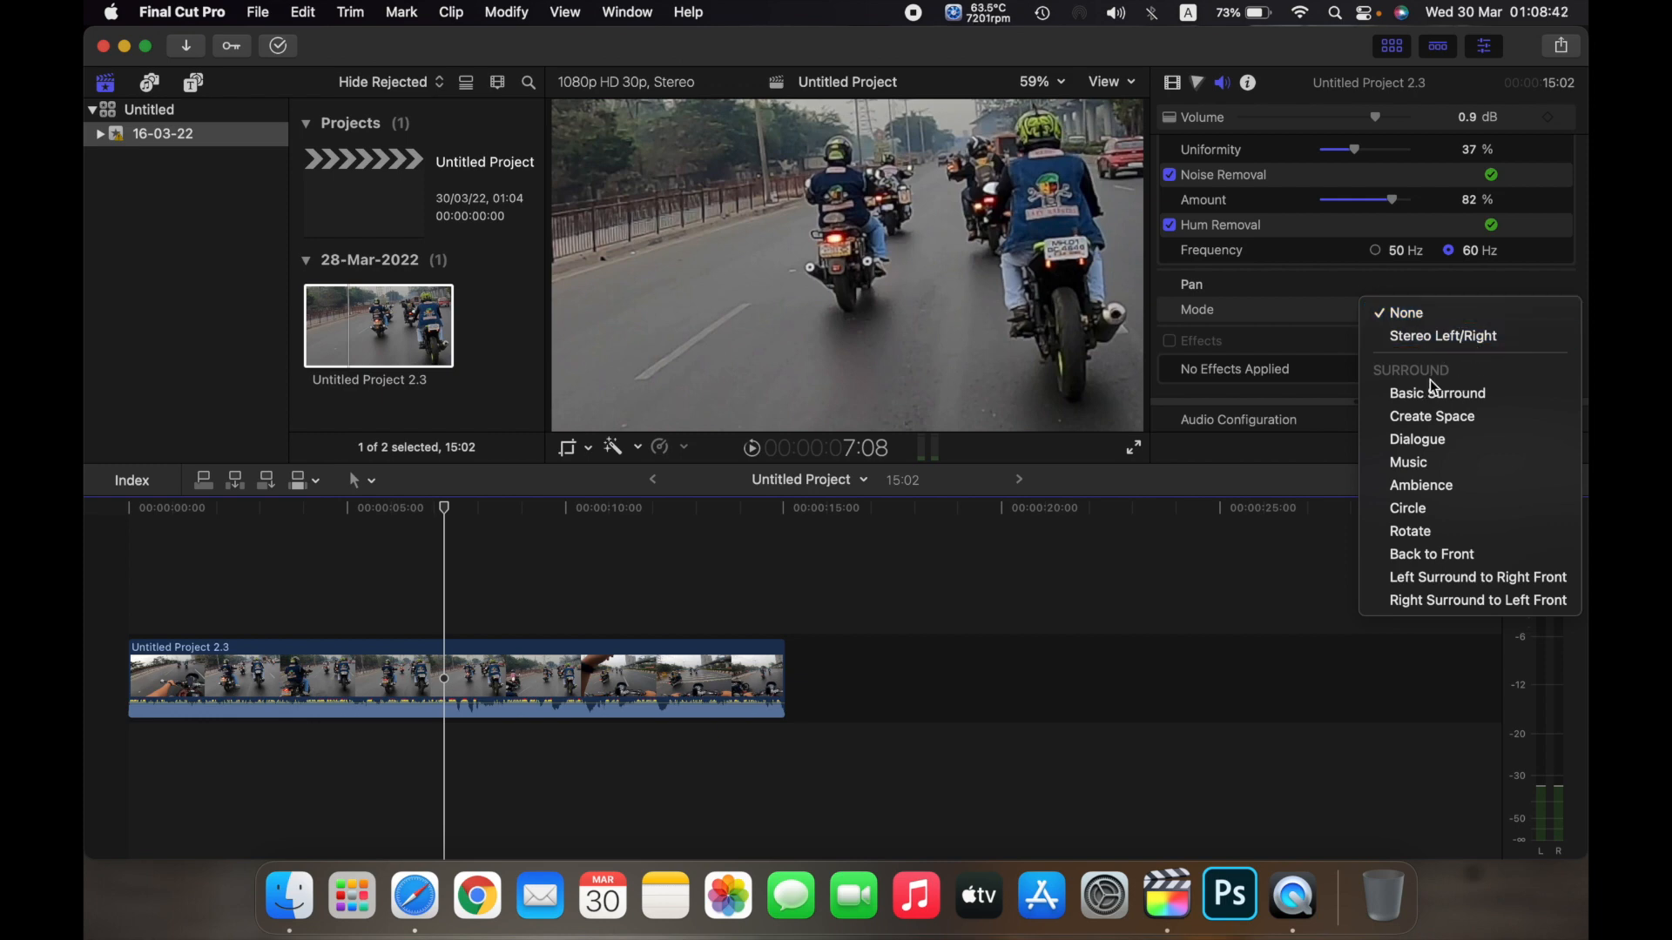
{"action": "mouse_move", "coordinate": [1407, 462]}
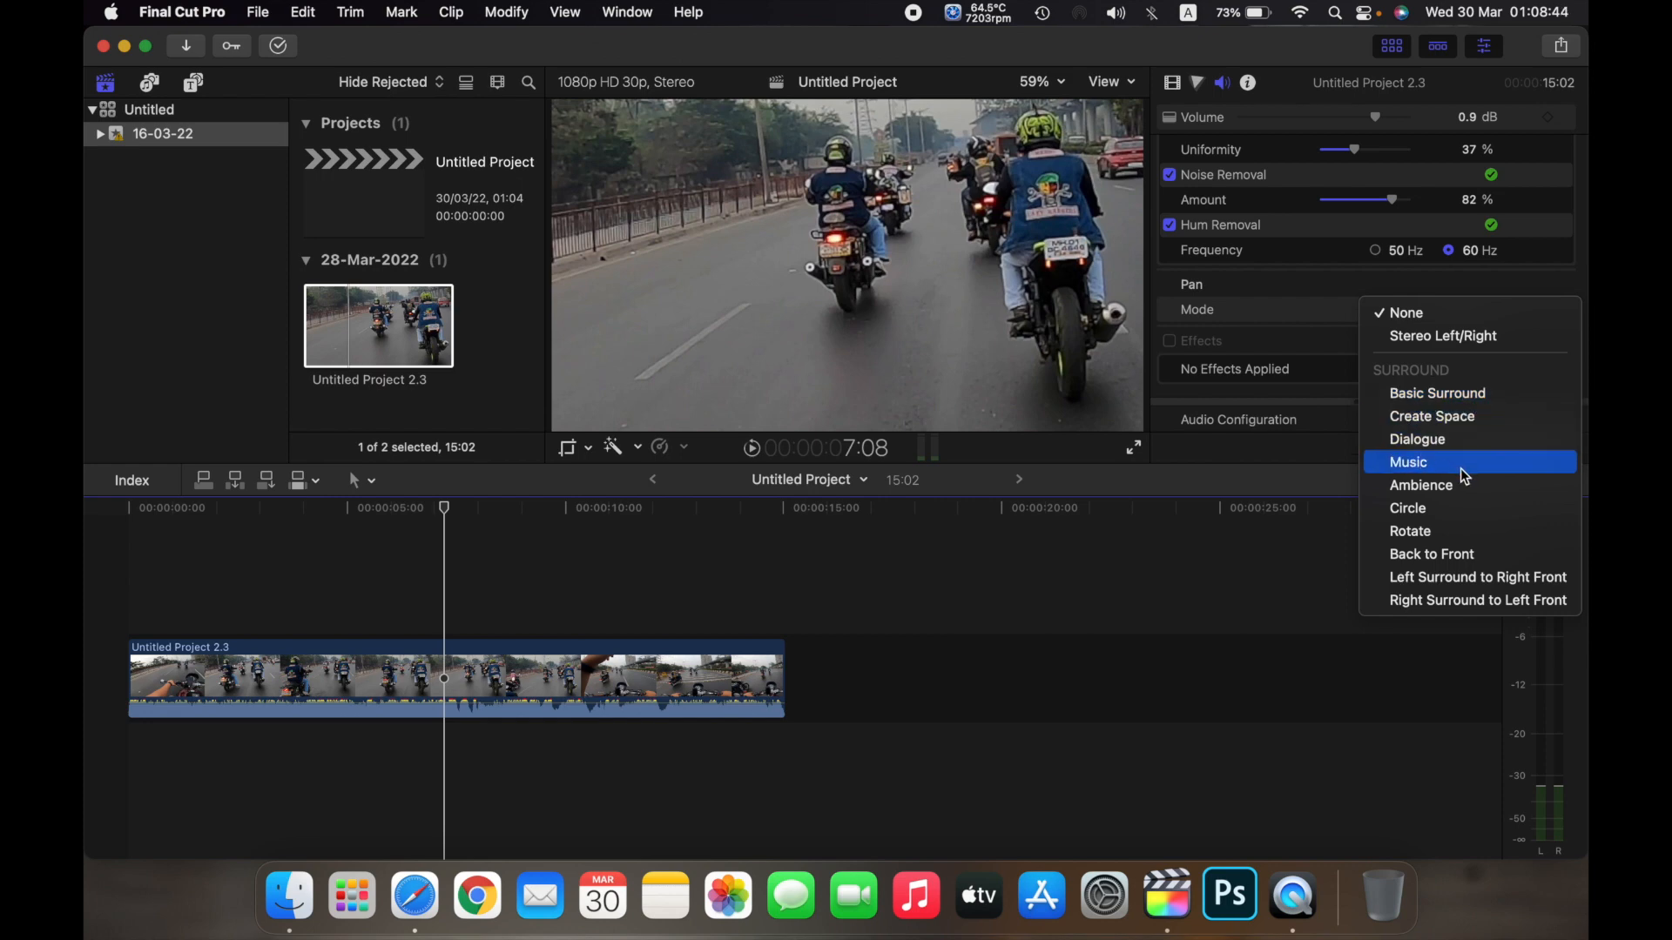